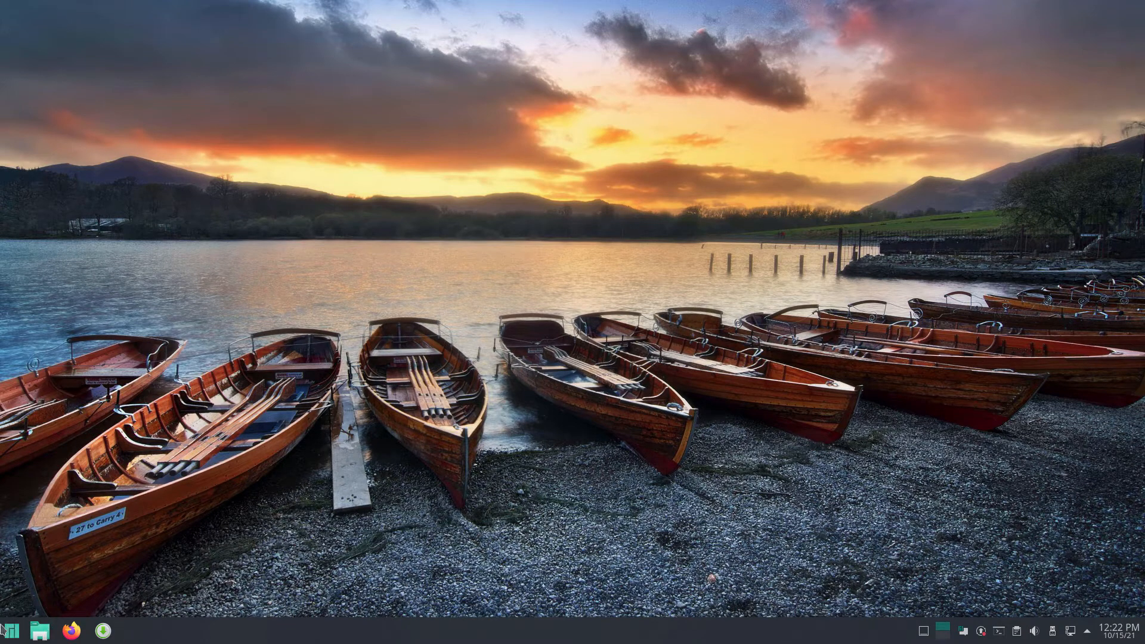
mouse_move(12, 629)
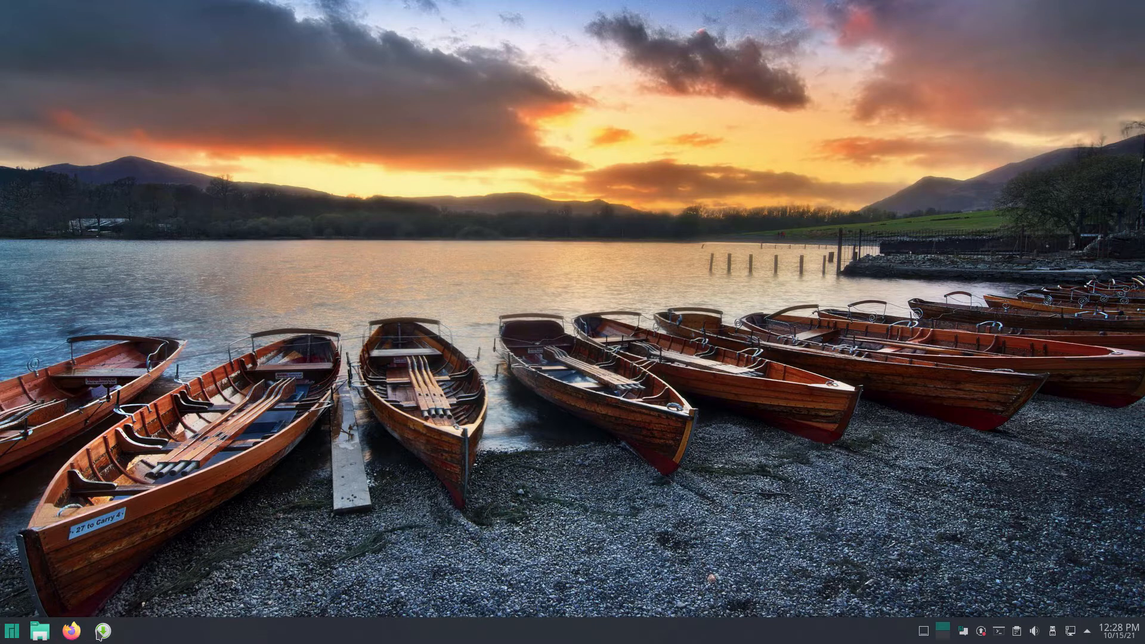
mouse_move(110, 632)
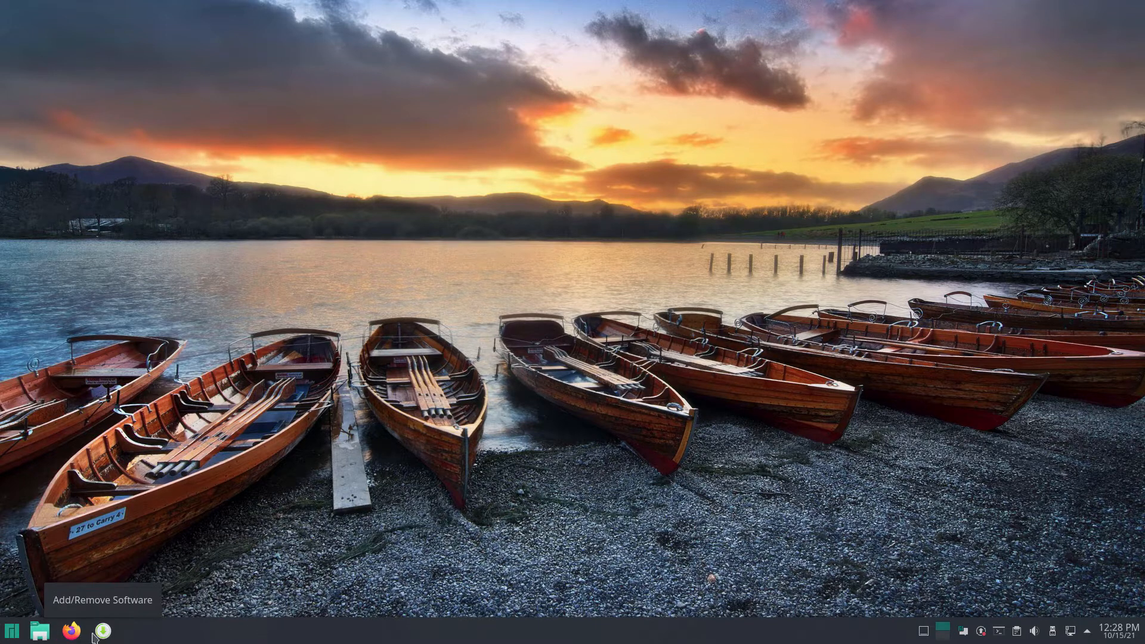
mouse_move(107, 632)
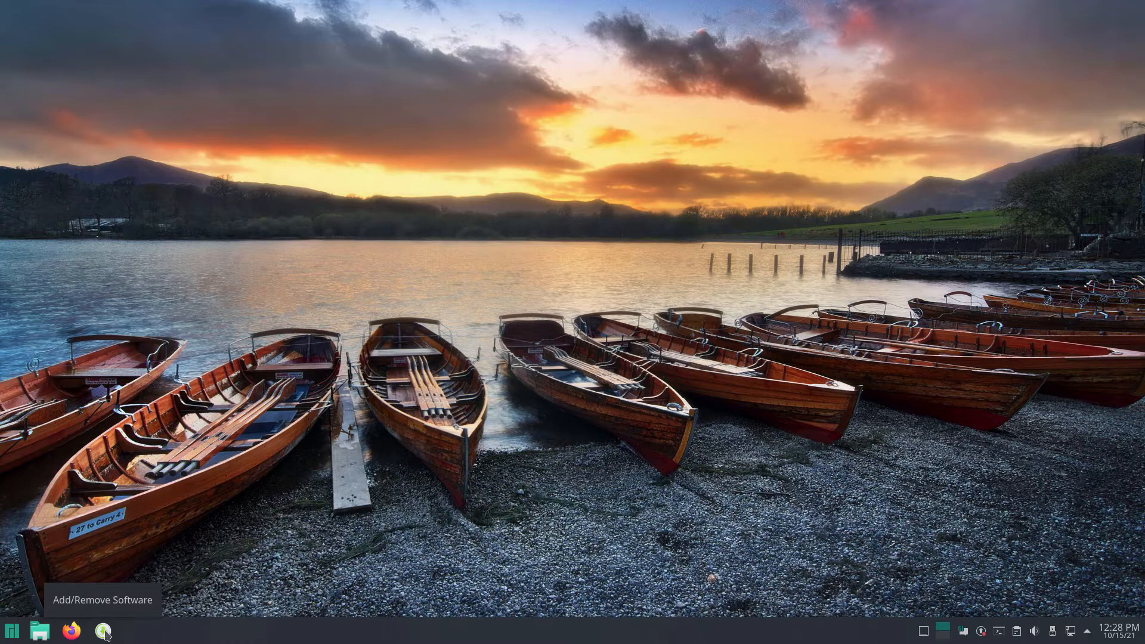
mouse_move(46, 629)
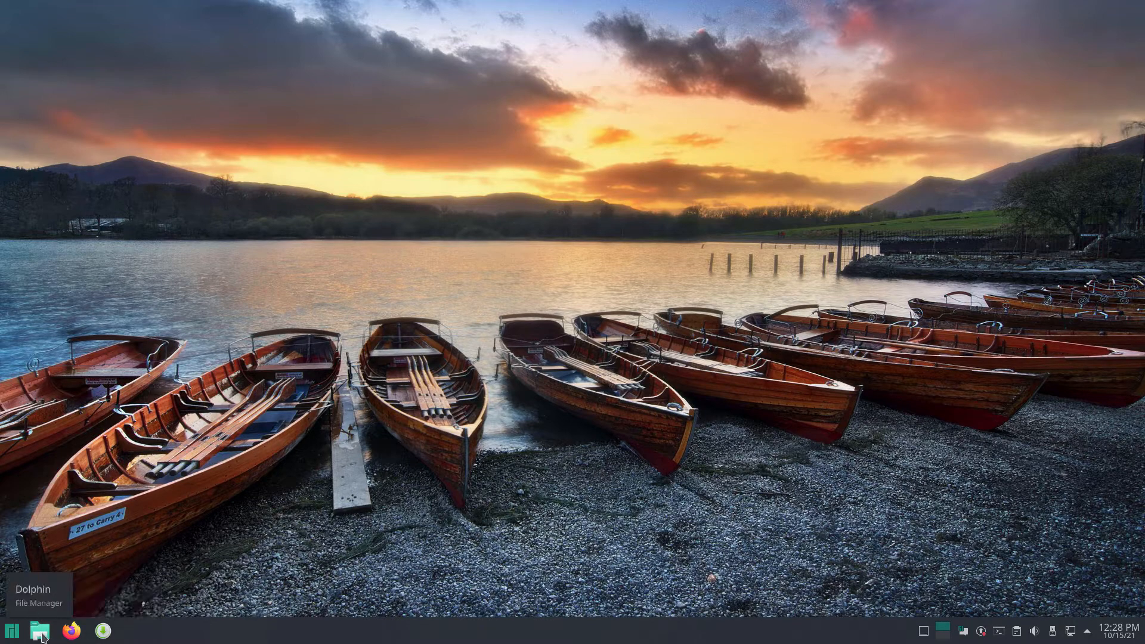
- Search the application launcher for 'add' to find Add/Remove Software
click(12, 630)
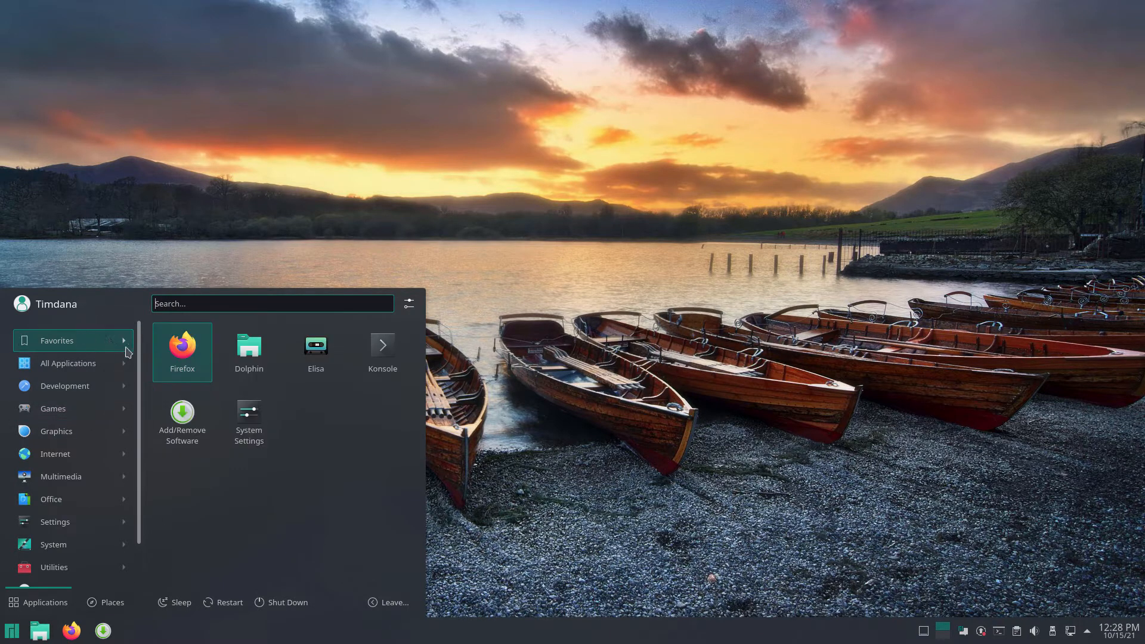
mouse_move(189, 329)
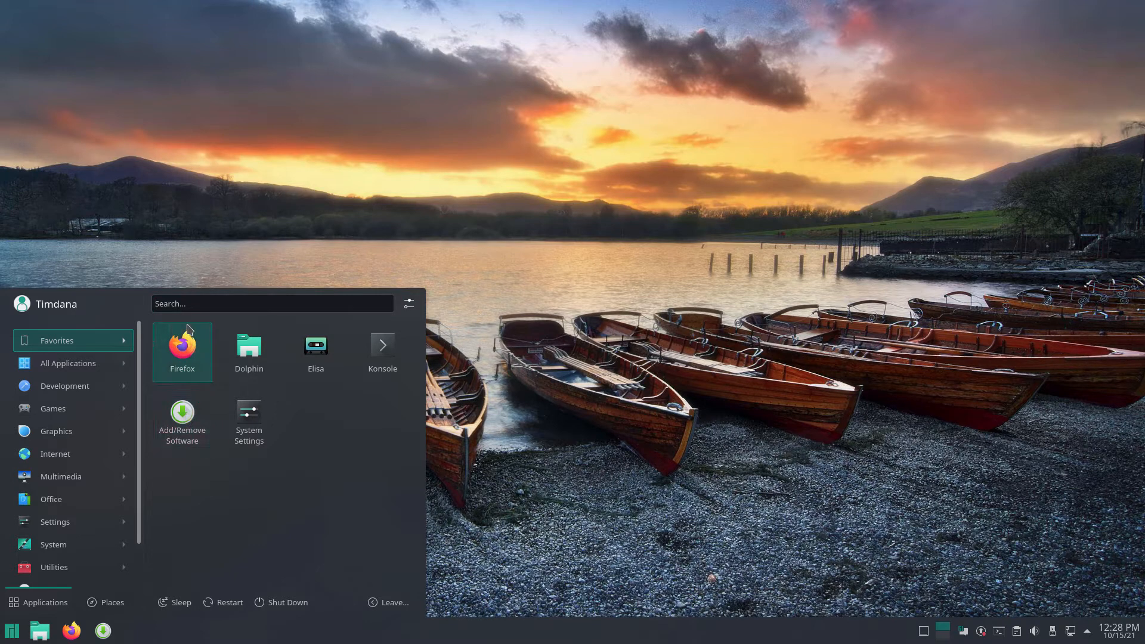
click(272, 303)
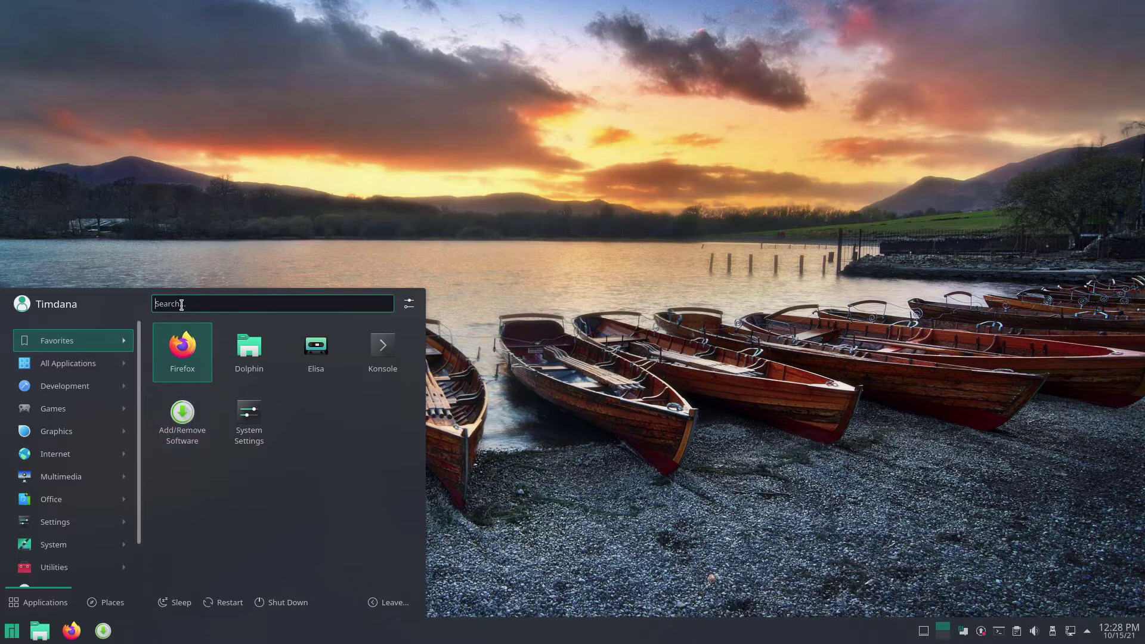
text(add)
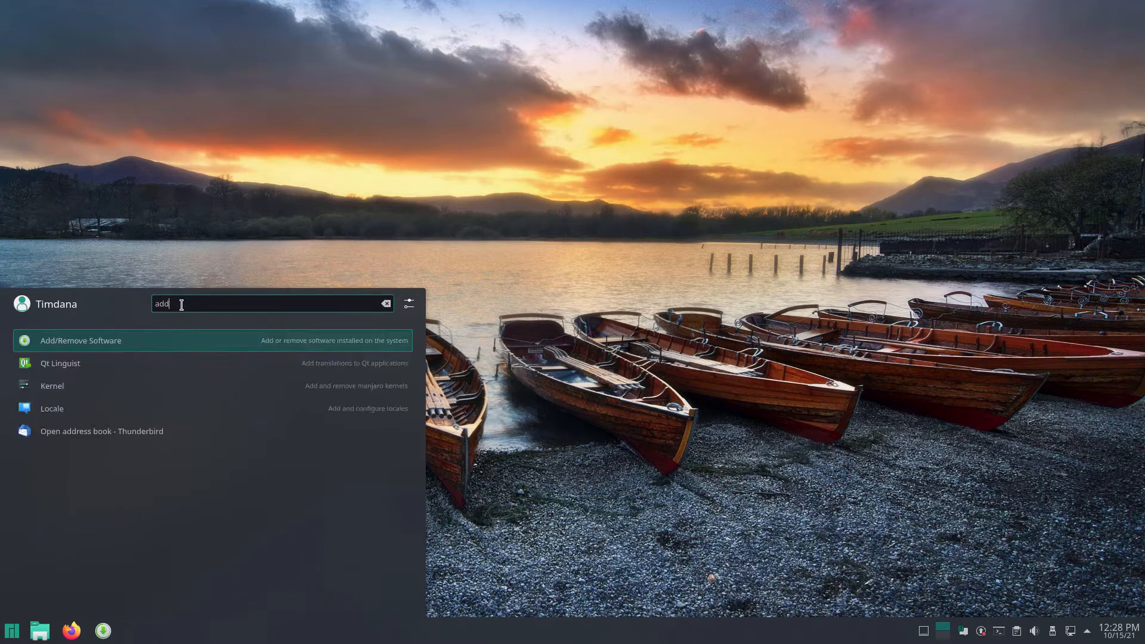
mouse_move(95, 344)
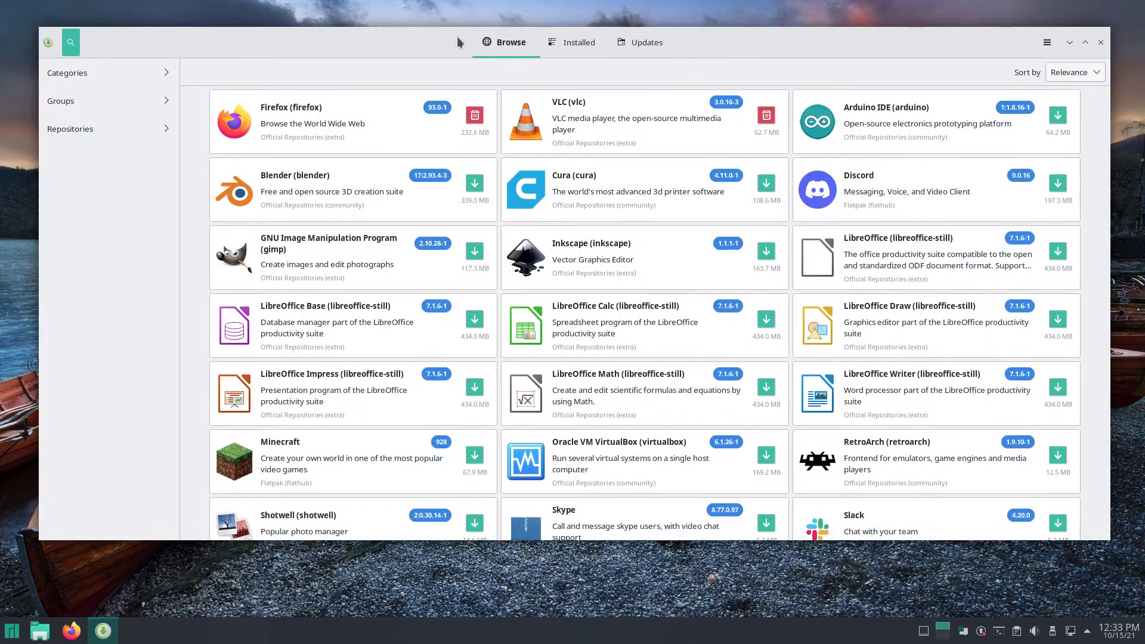
mouse_move(1038, 50)
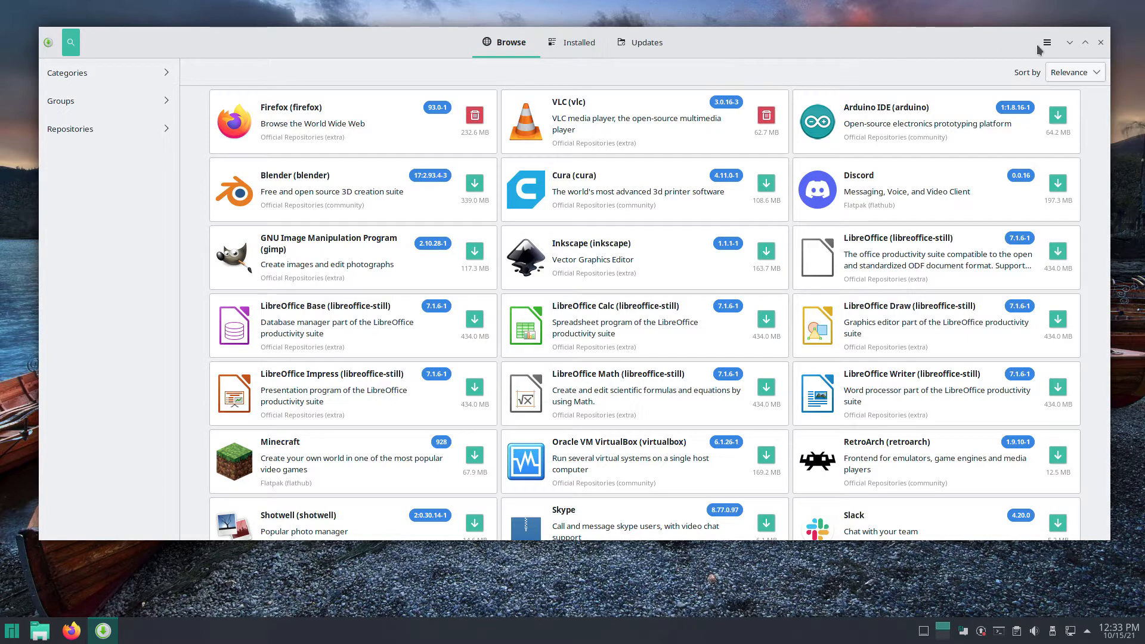
mouse_move(1046, 42)
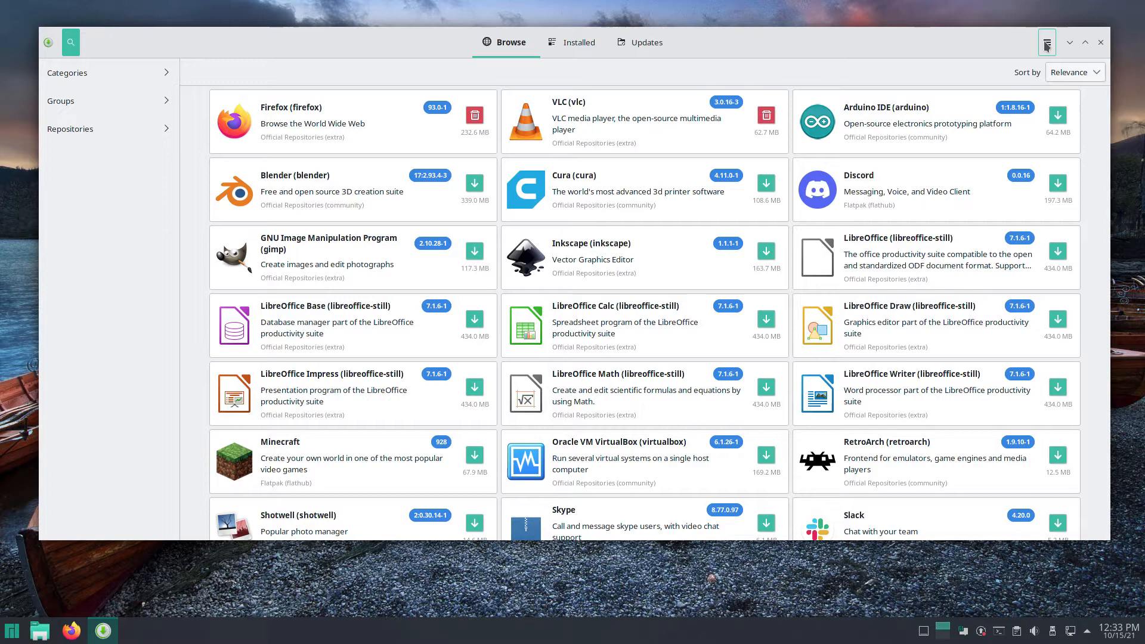
- Open Preferences from the main menu and authenticate with the password
click(1046, 41)
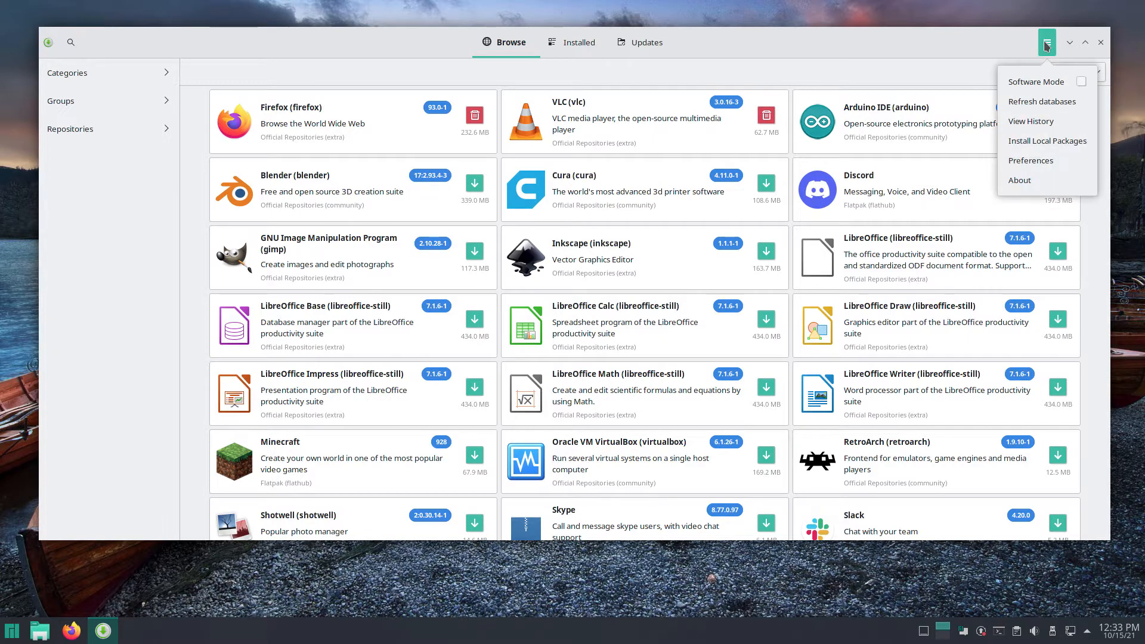
mouse_move(1047, 66)
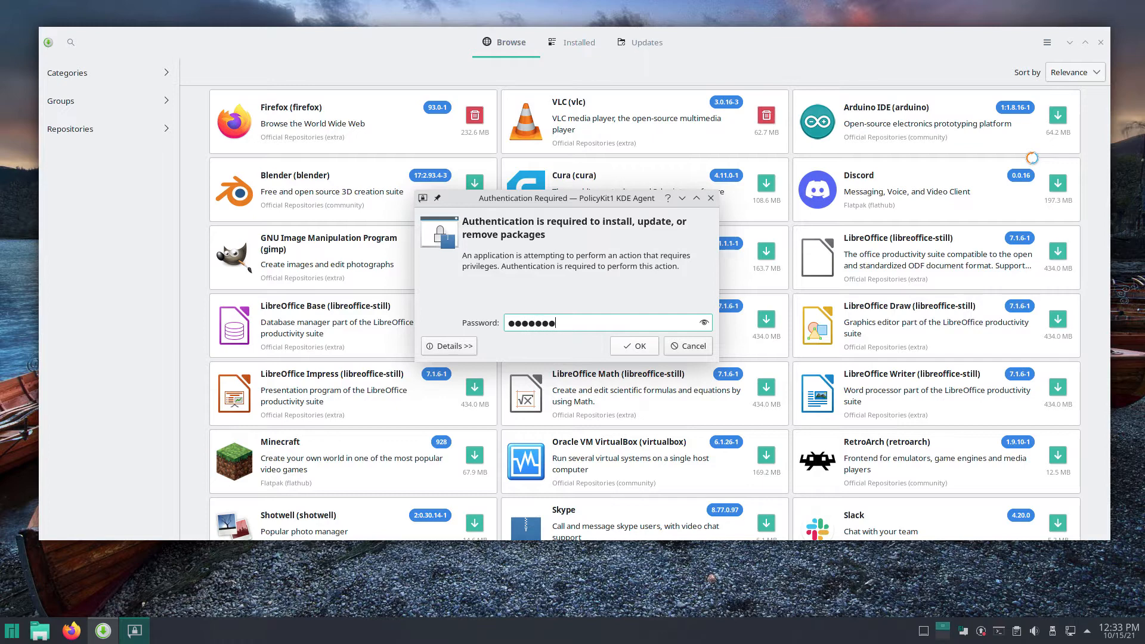
text(password)
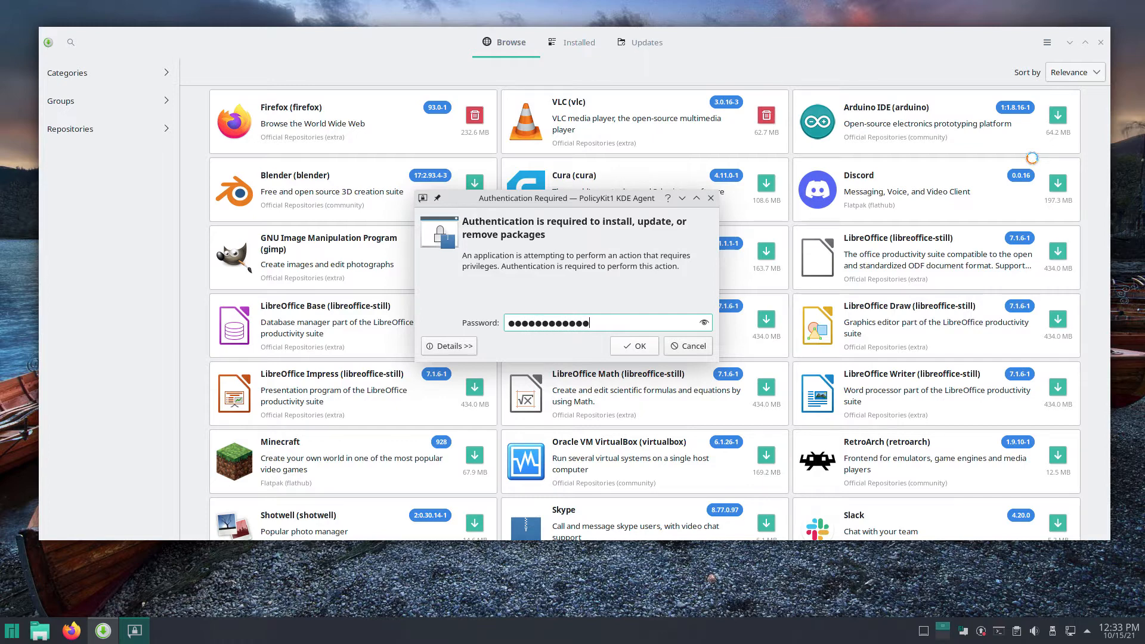
click(634, 345)
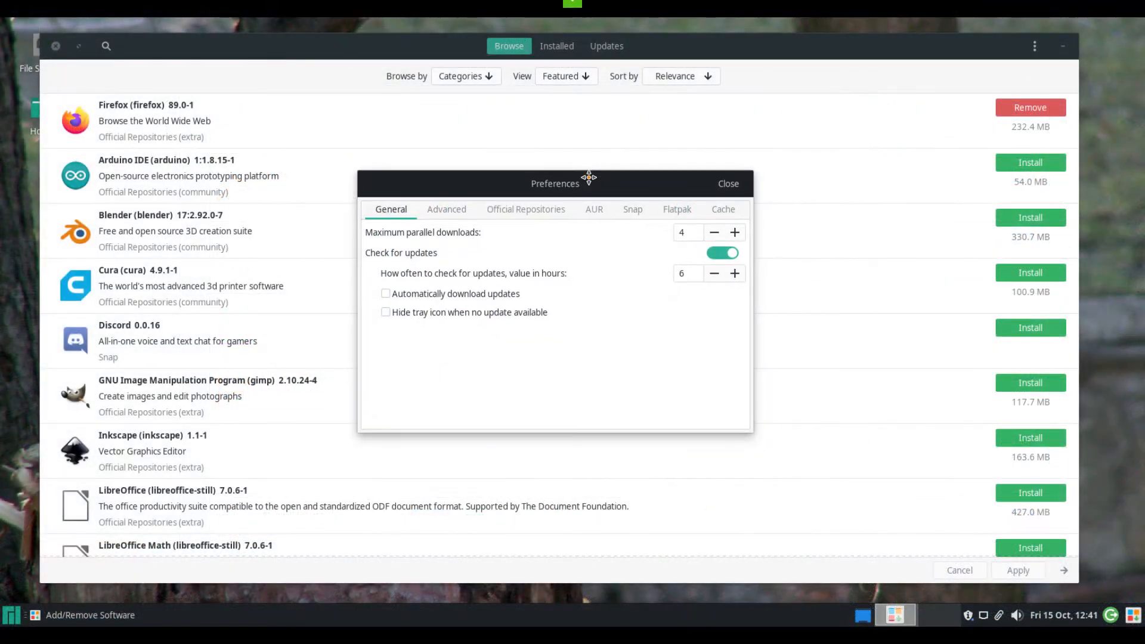
mouse_move(553, 189)
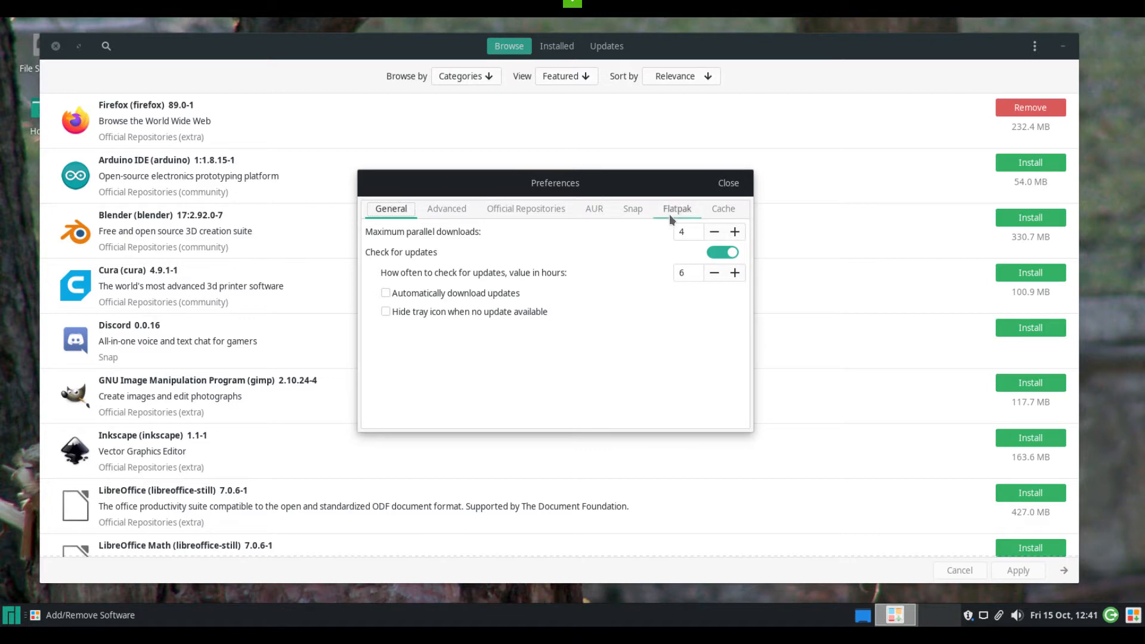
- On the Flatpak tab, enable Flatpak support and tick Check for updates
click(675, 208)
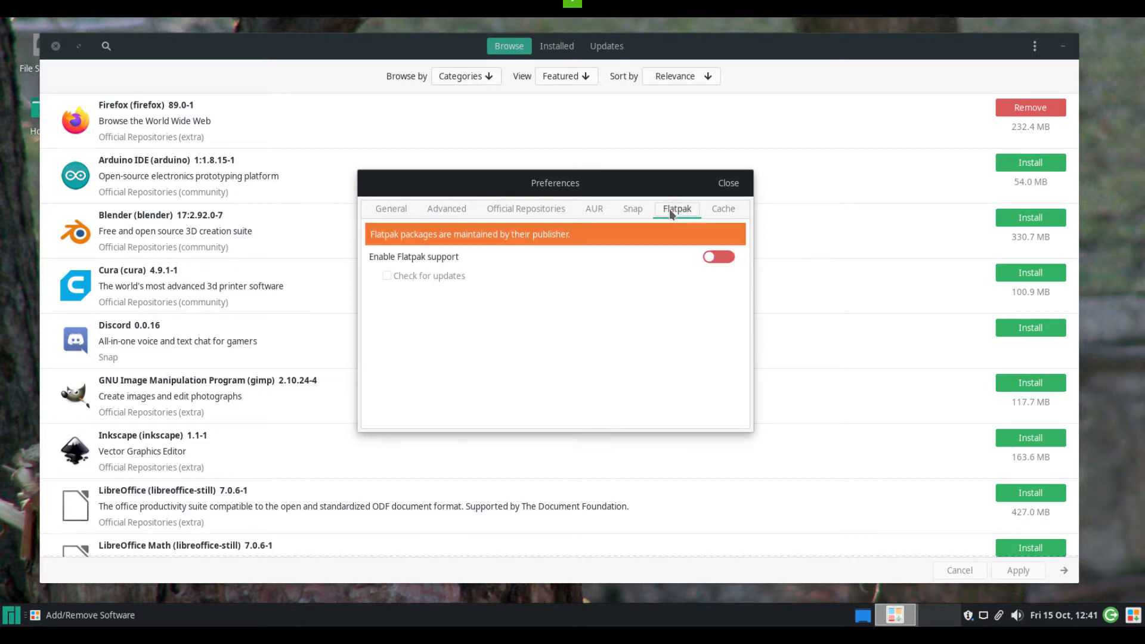
mouse_move(656, 261)
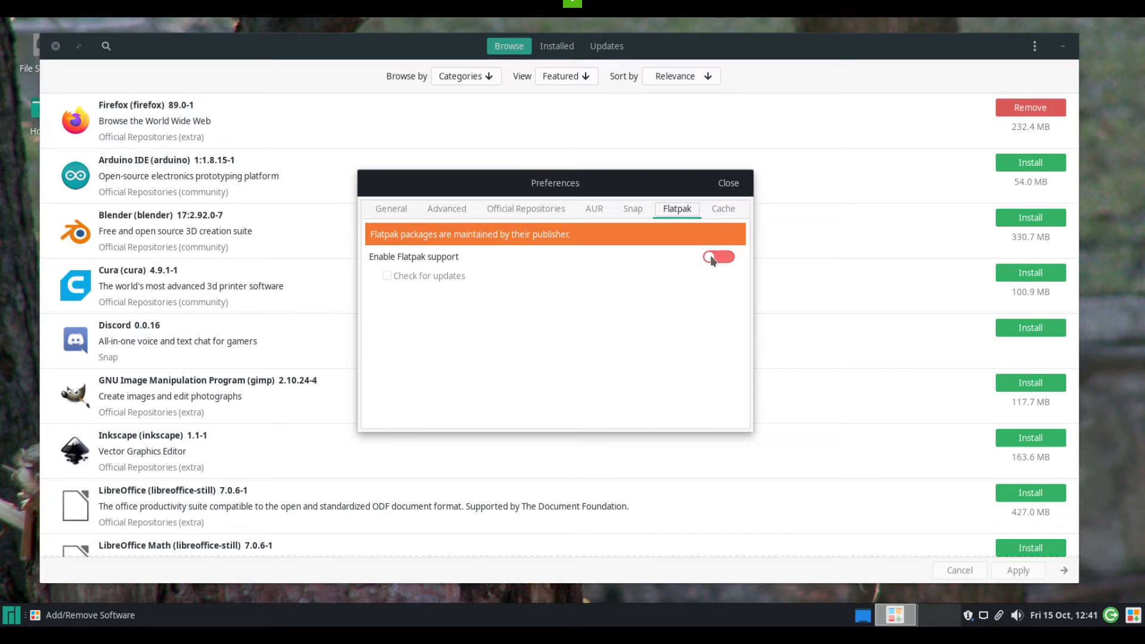
mouse_move(718, 256)
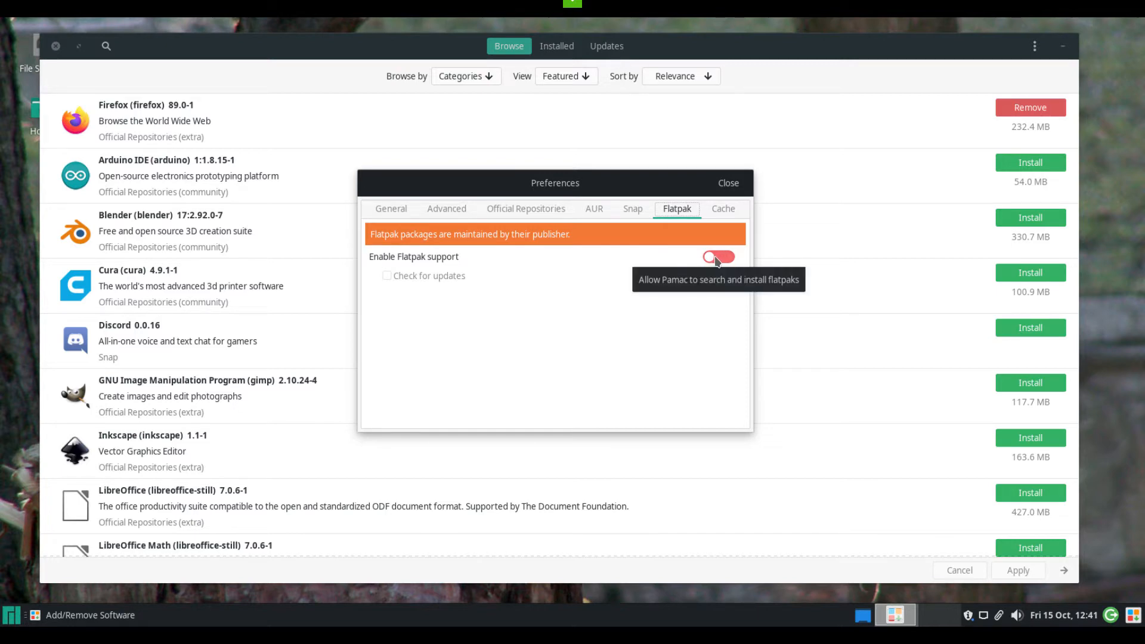
click(718, 257)
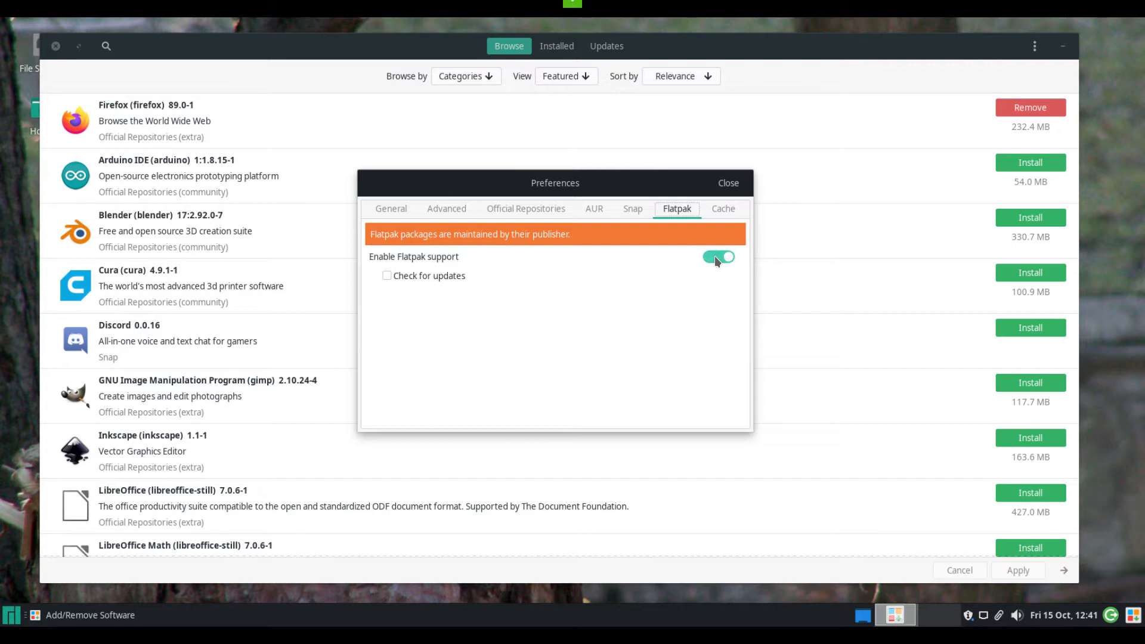
click(718, 256)
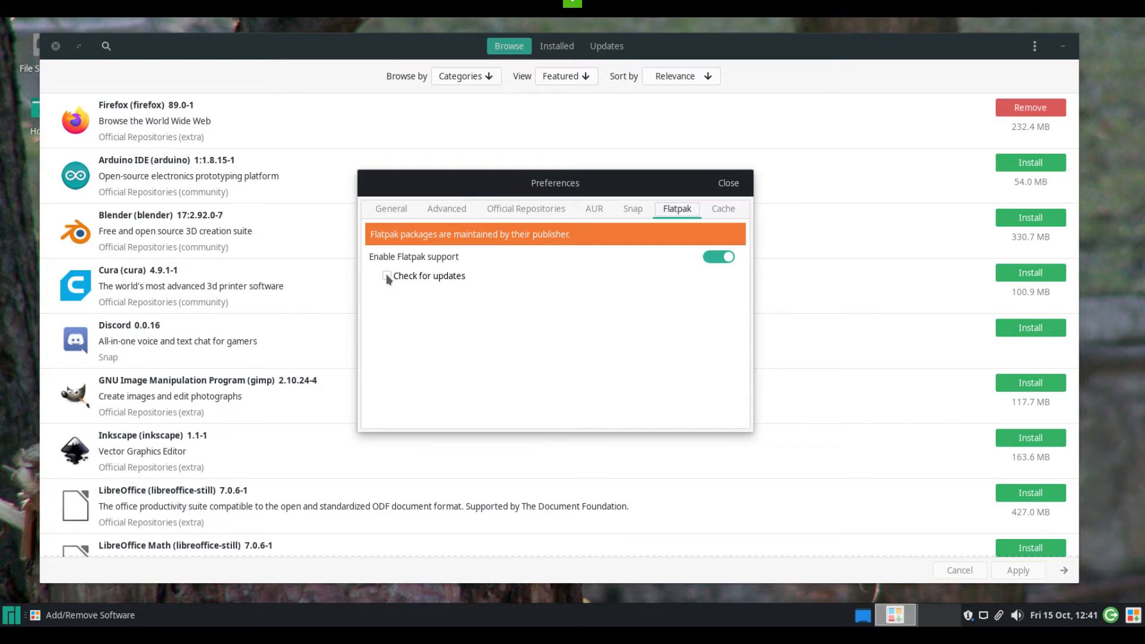
click(387, 275)
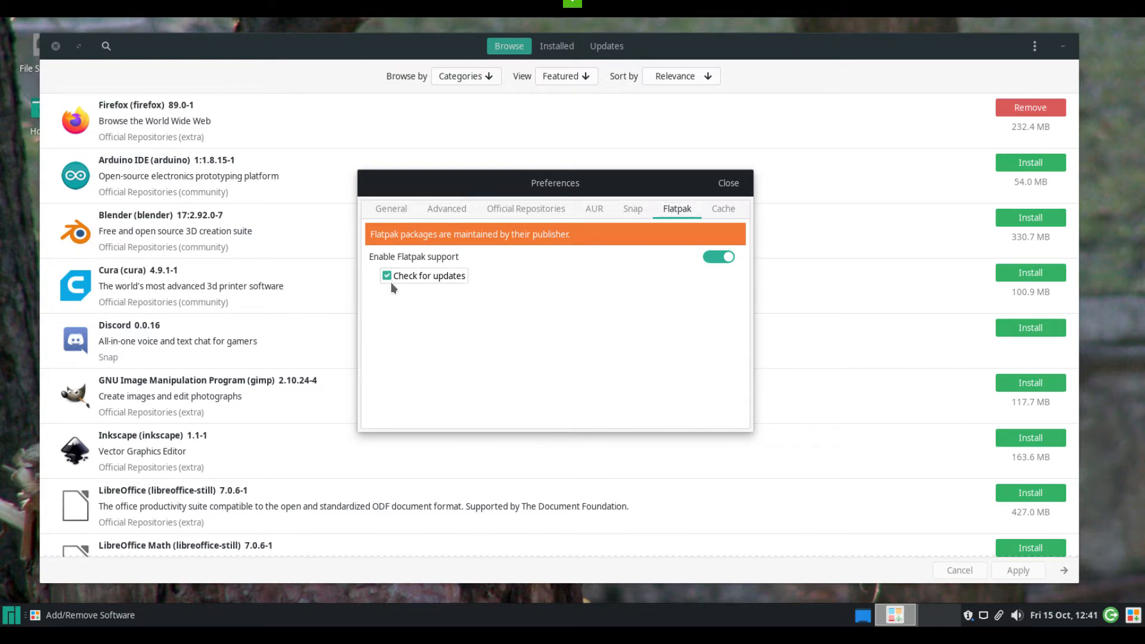
mouse_move(437, 284)
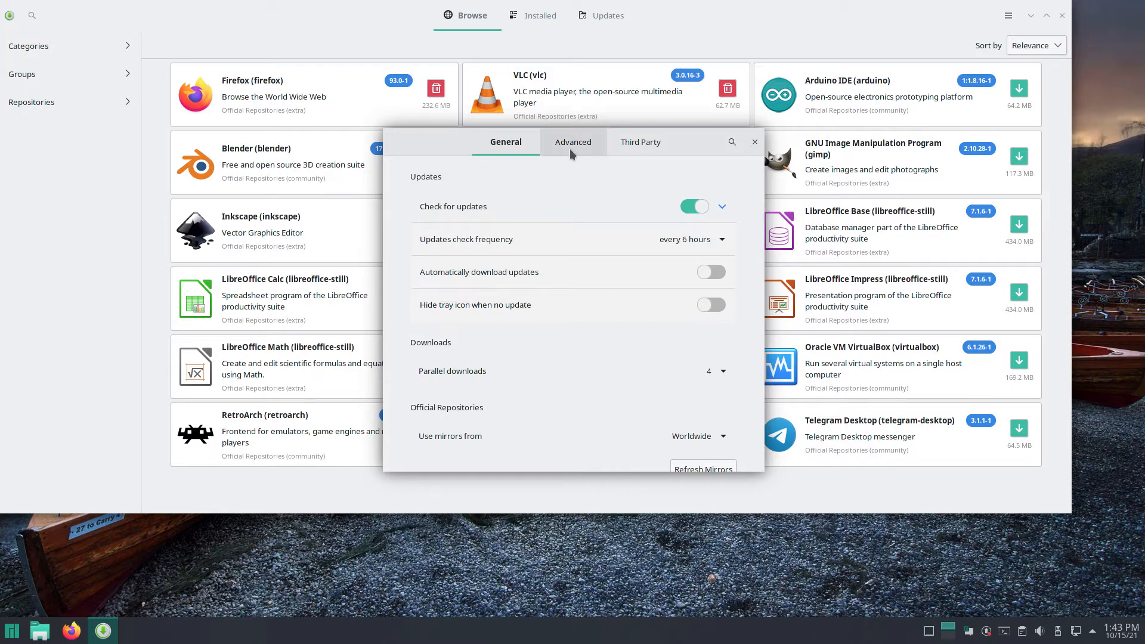
mouse_move(639, 142)
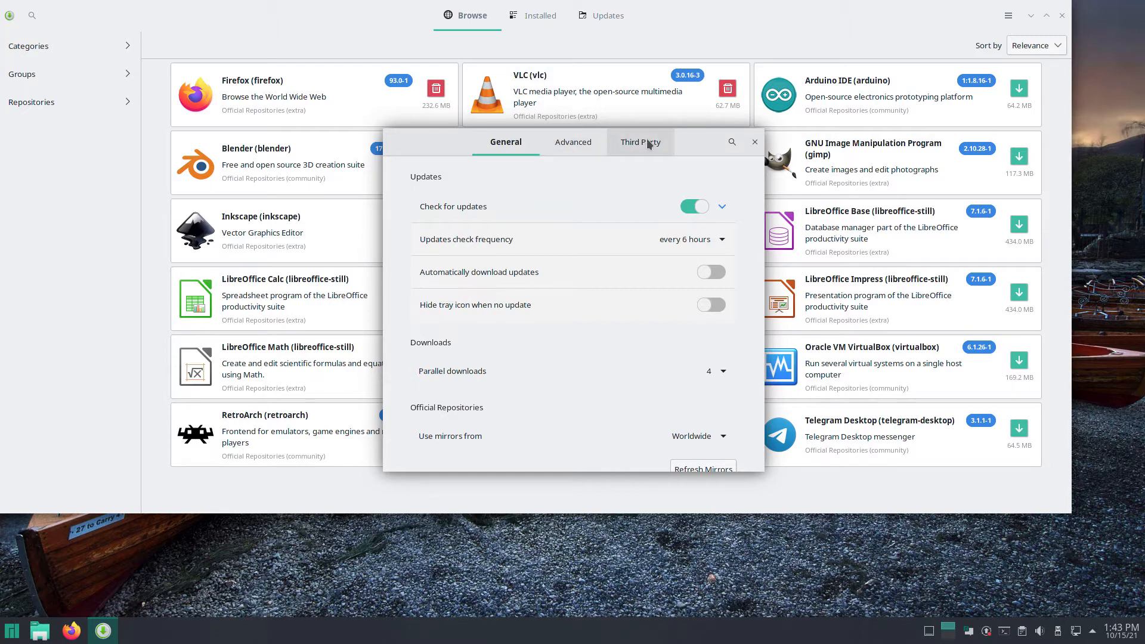
- In Third Party settings, turn on Flatpak support and its update checking
click(641, 142)
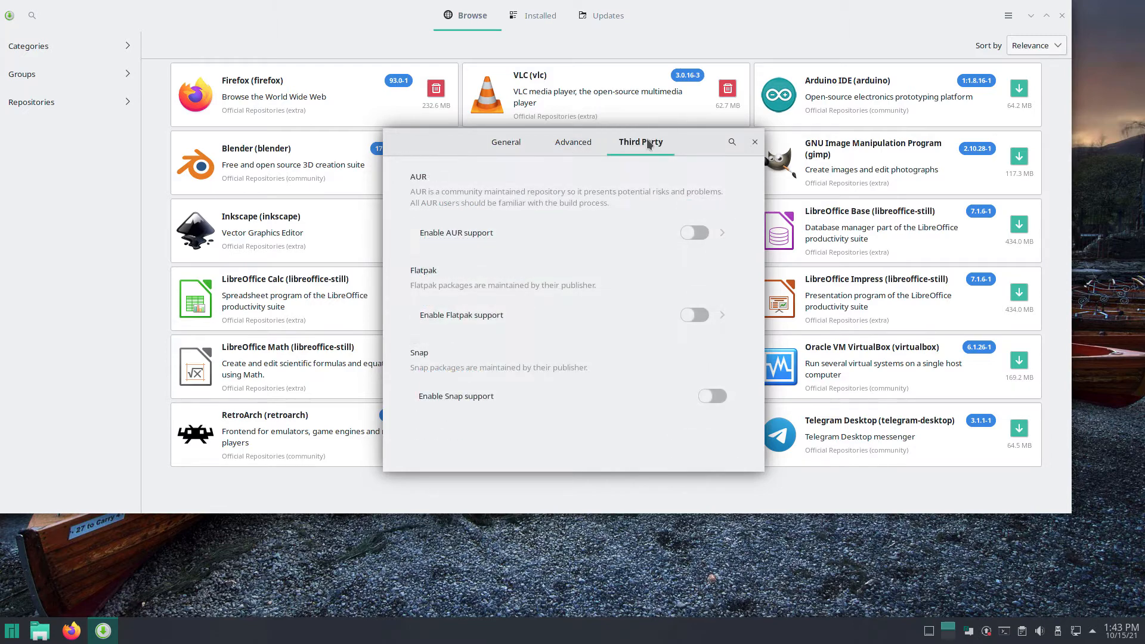
mouse_move(456, 263)
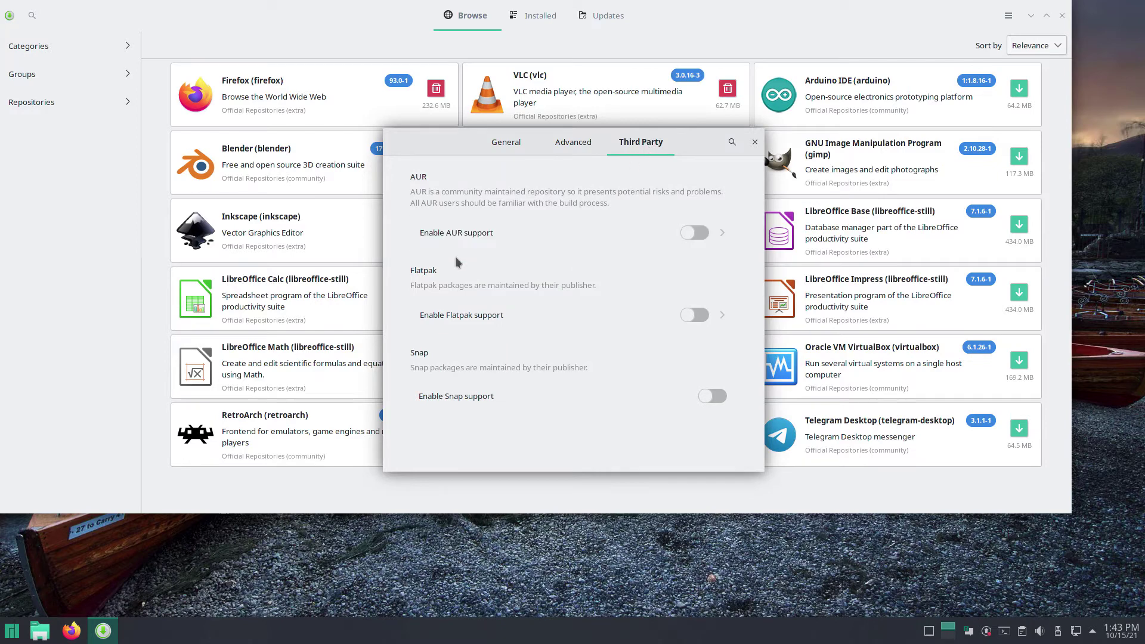
mouse_move(459, 303)
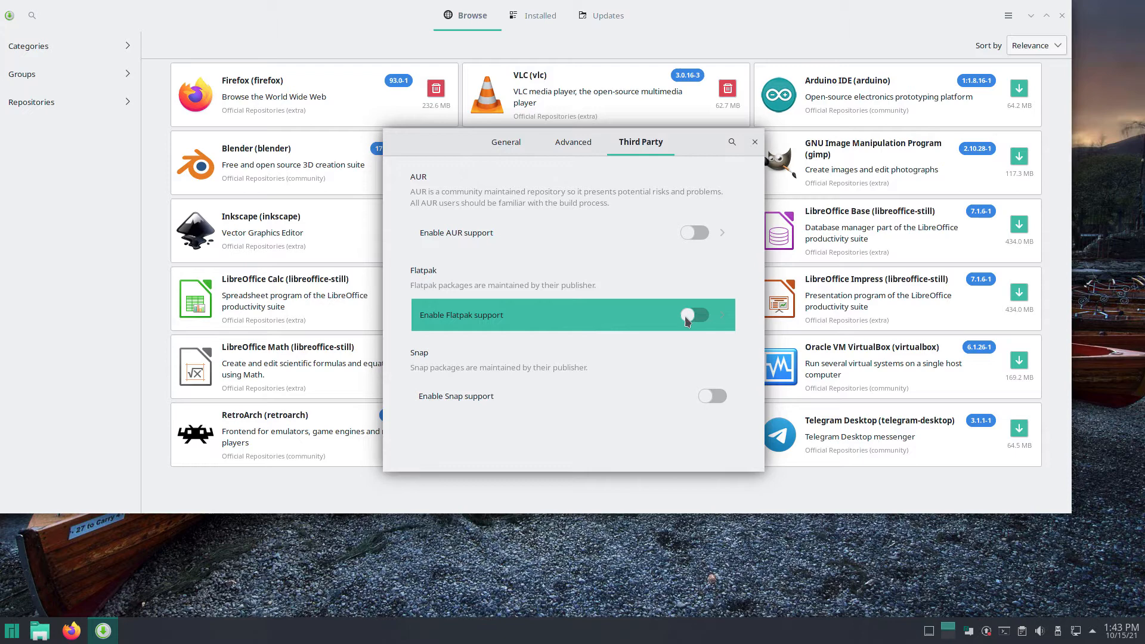
click(721, 314)
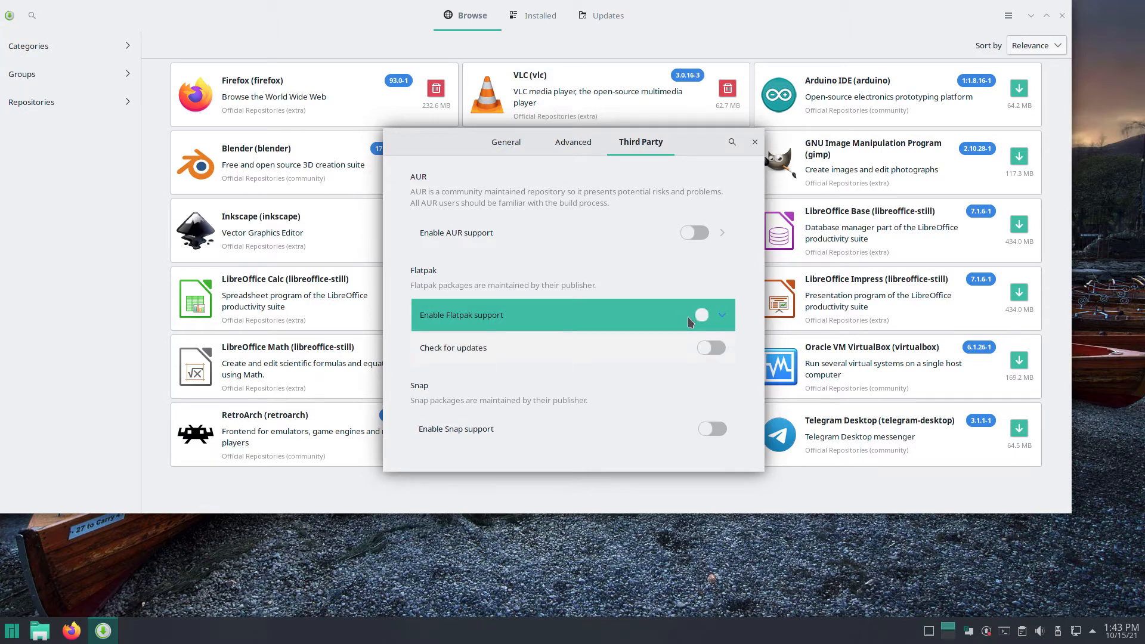
click(692, 314)
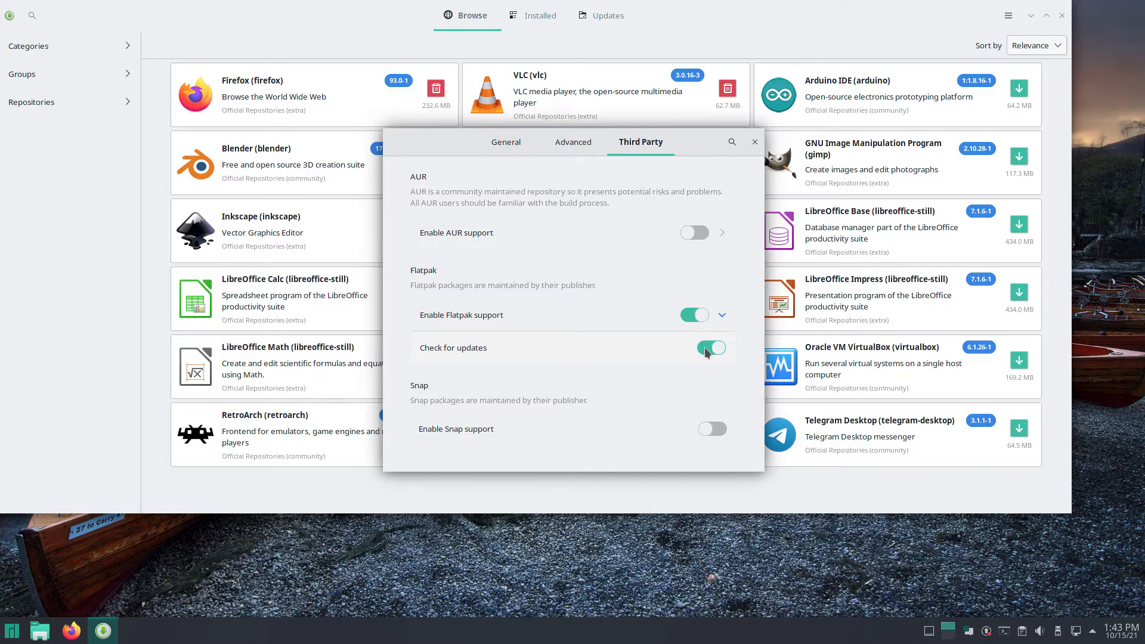
mouse_move(447, 148)
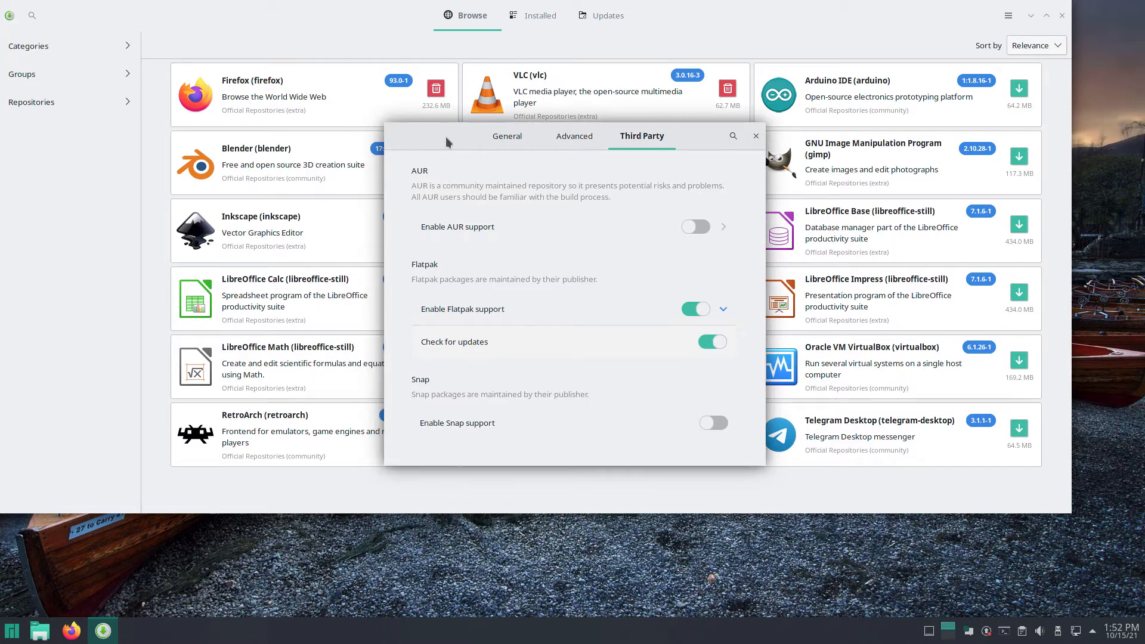
mouse_move(455, 152)
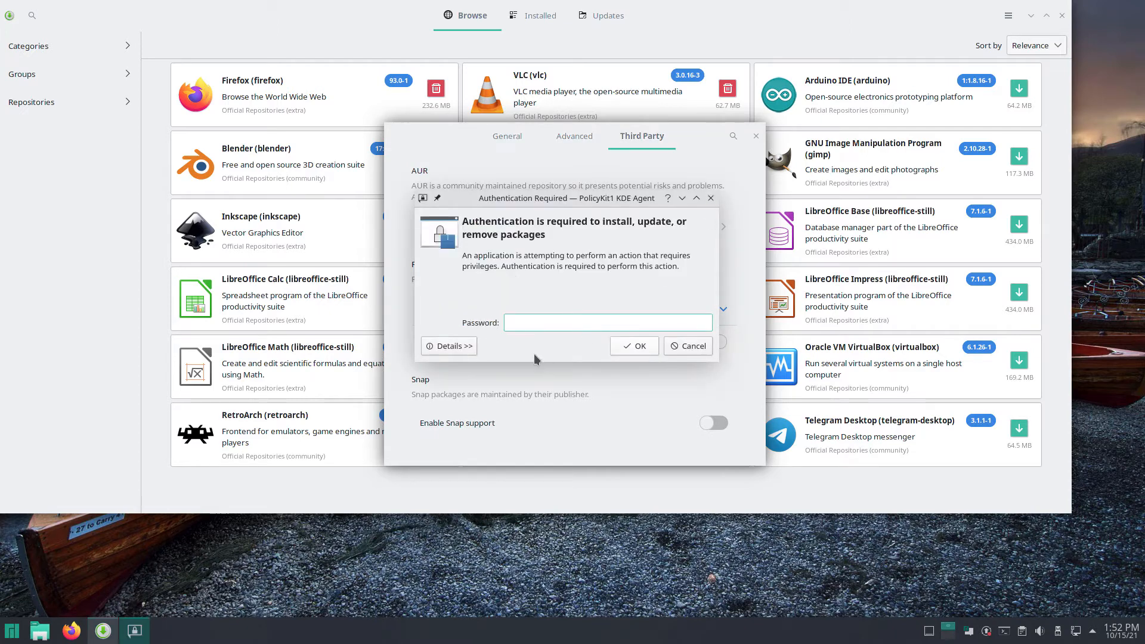
- Authorise the Flatpak settings change with the password
text(••)
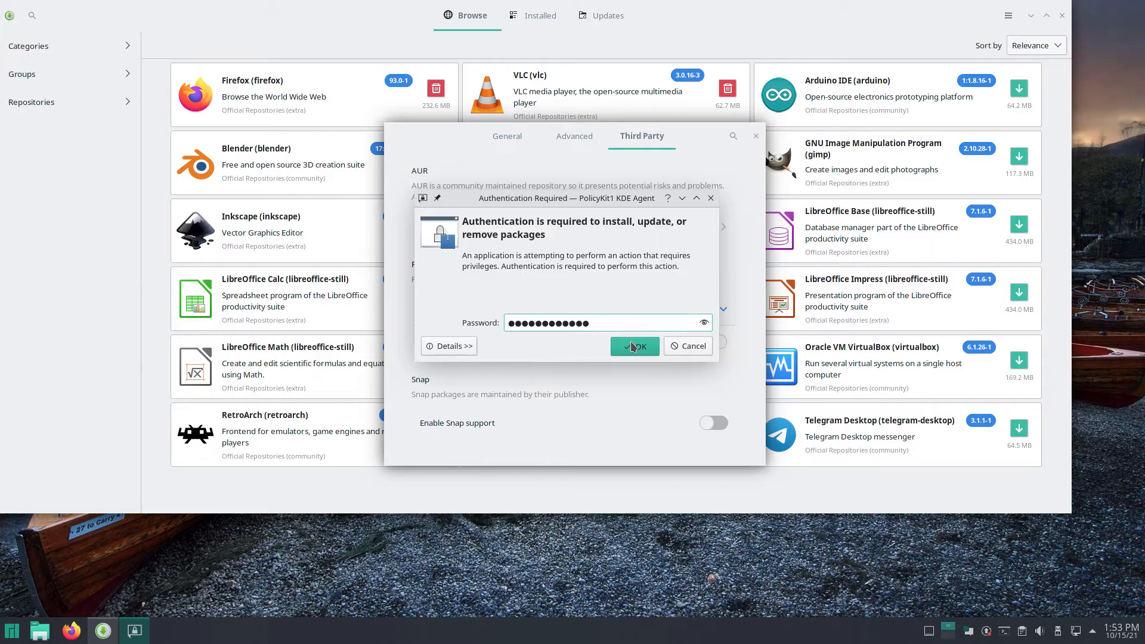
click(634, 346)
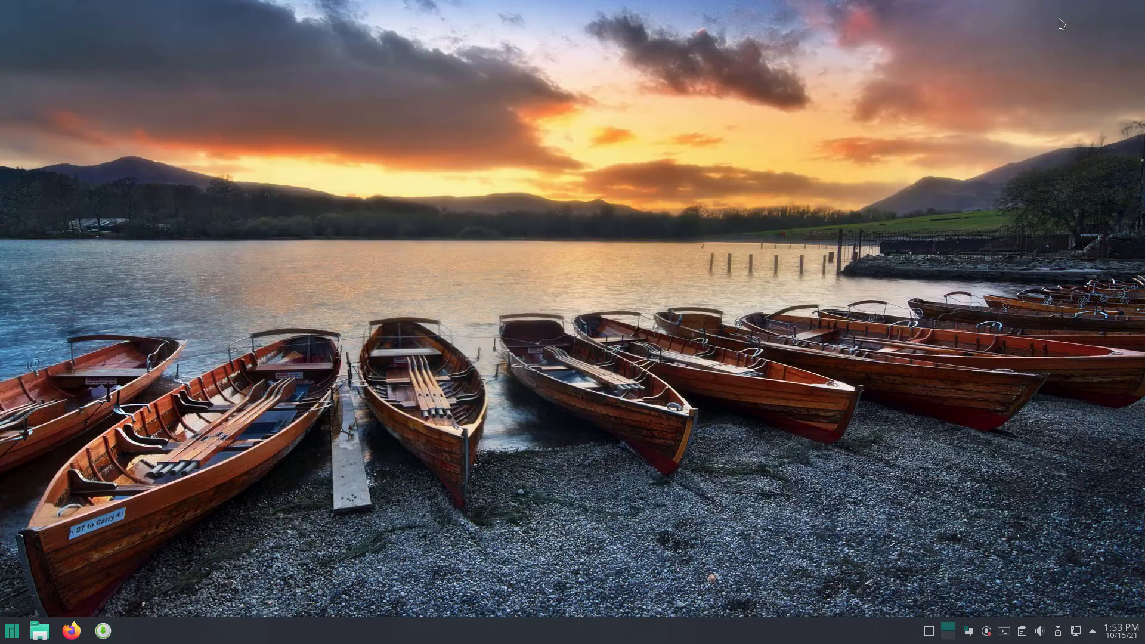
mouse_move(9, 625)
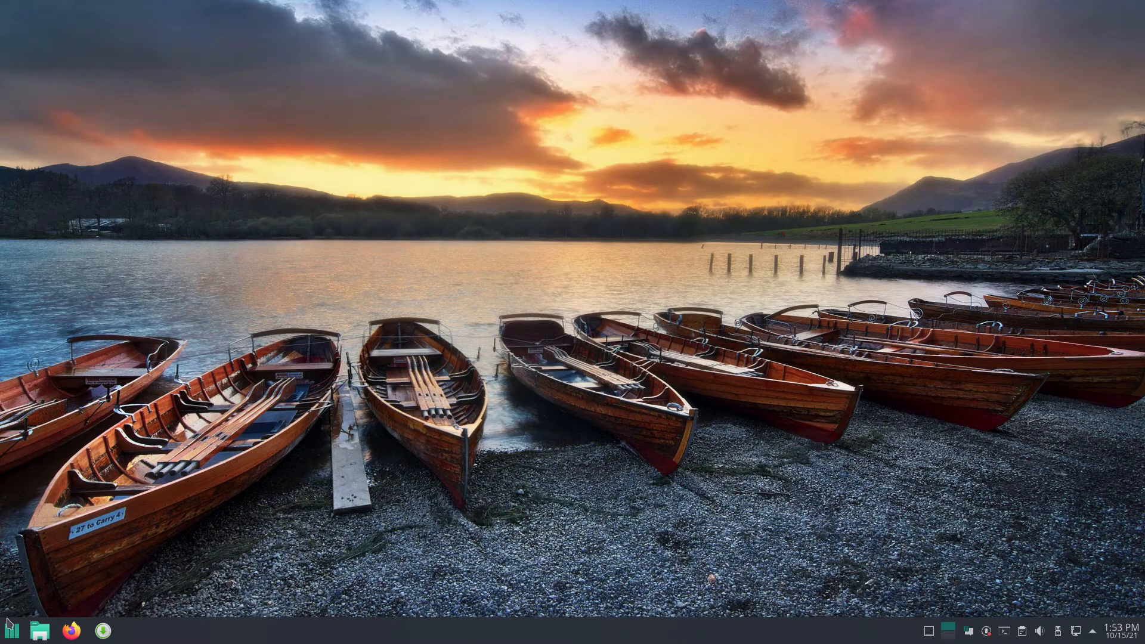
- Restart the computer and relaunch Add/Remove Software from the taskbar
click(11, 630)
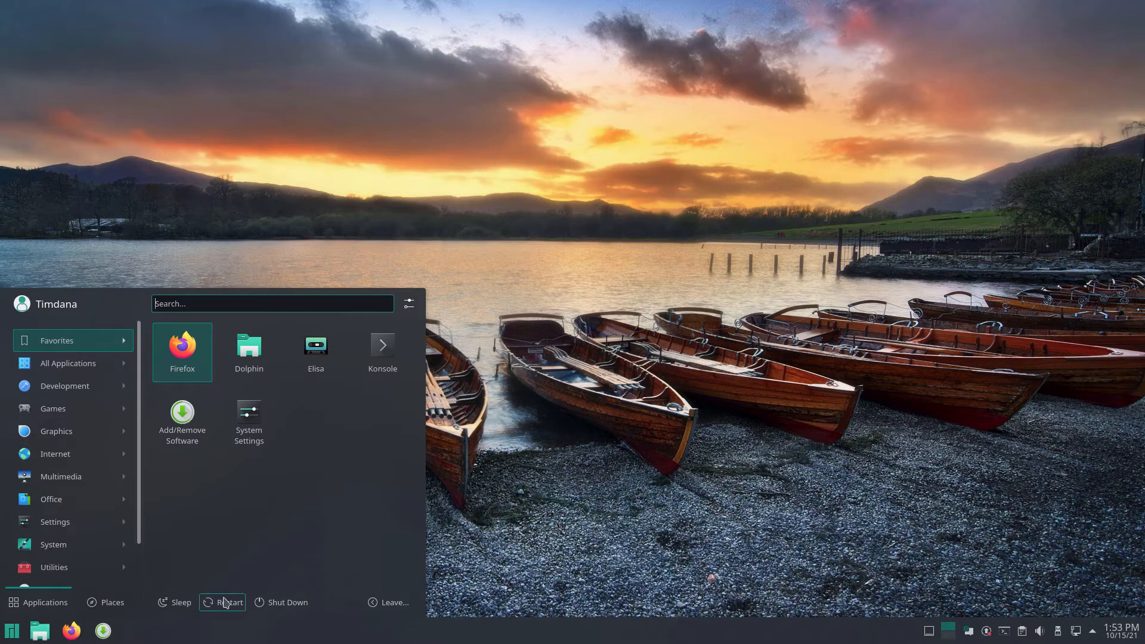
click(227, 602)
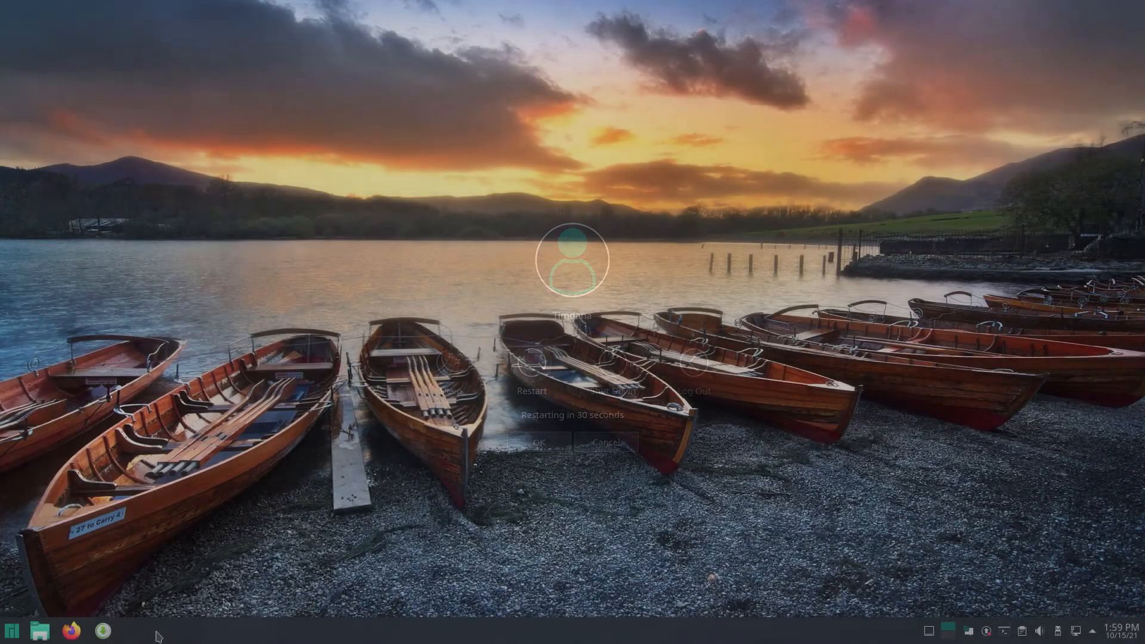
click(606, 442)
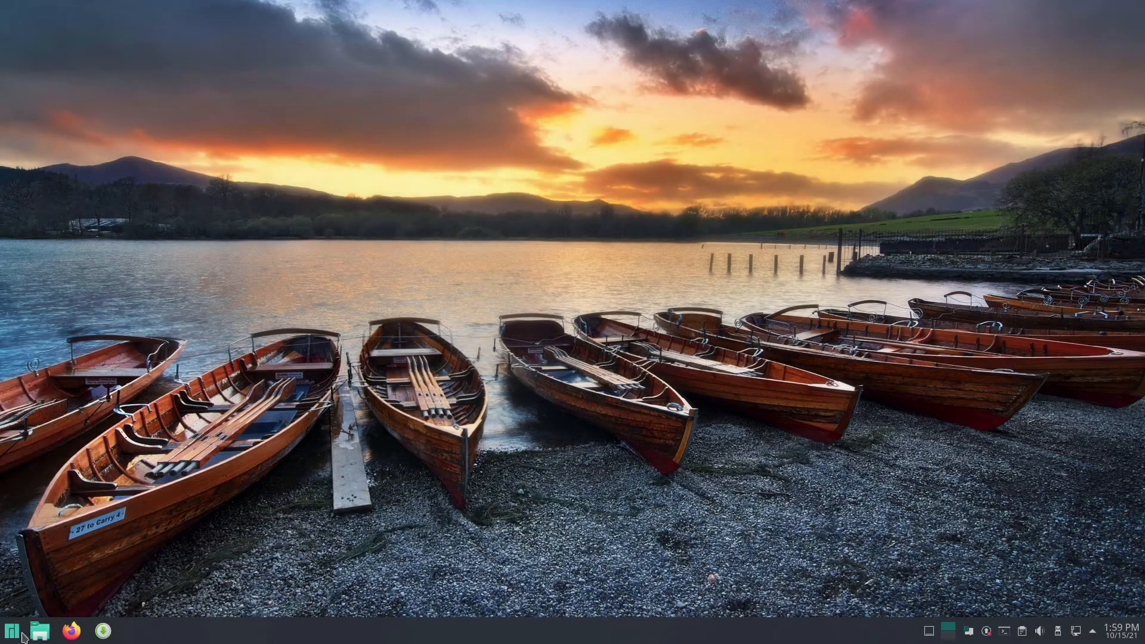
mouse_move(107, 630)
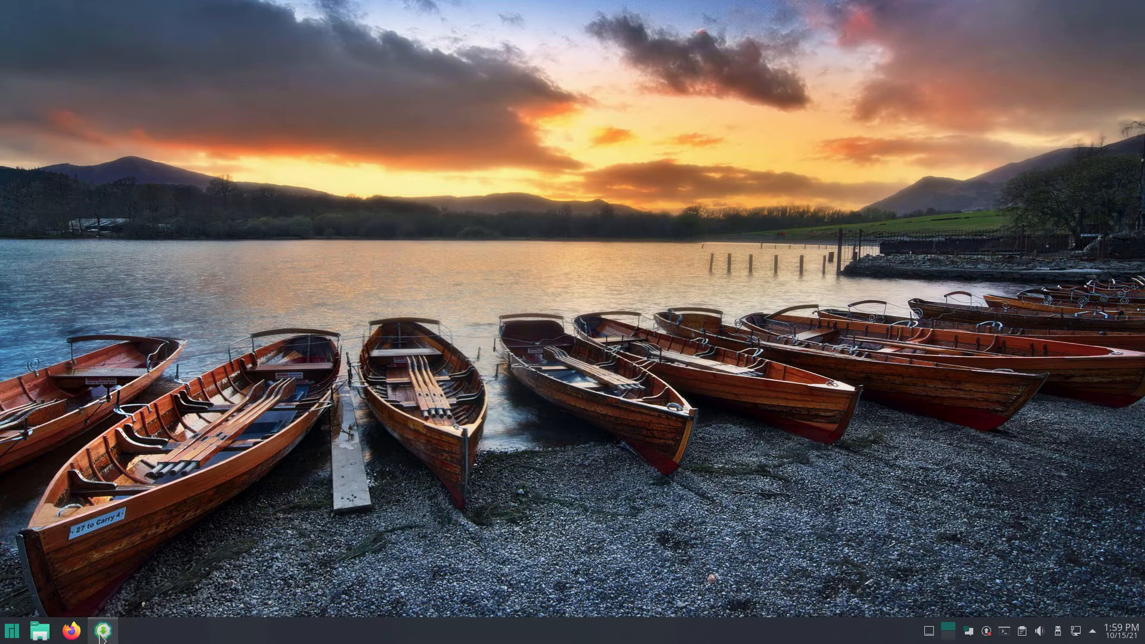
click(104, 631)
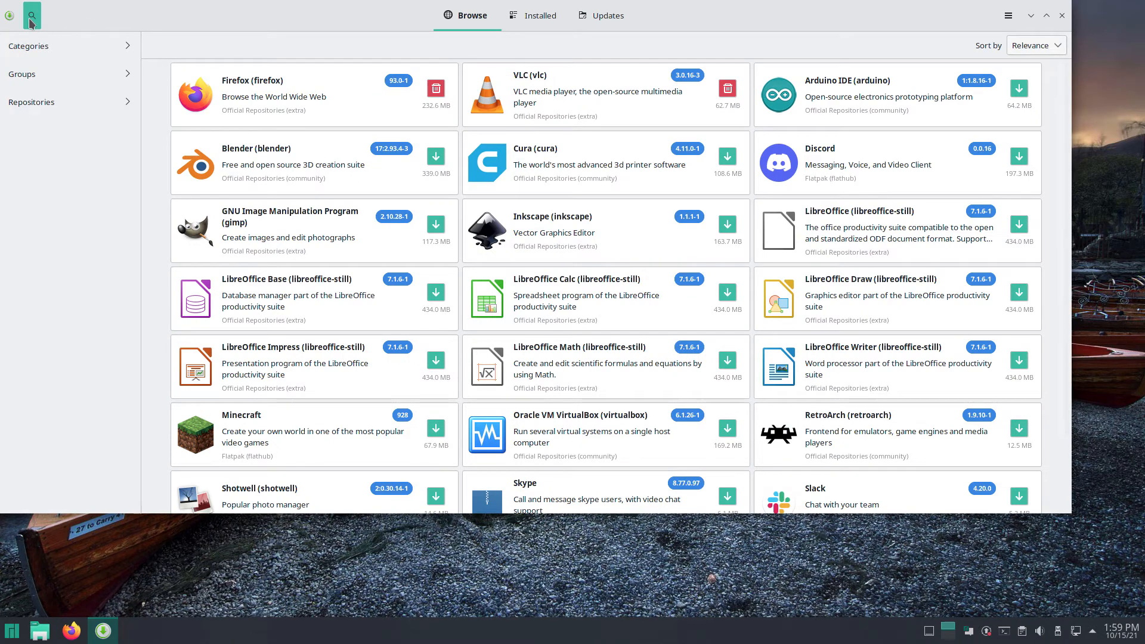
- Search for Inkscape and mark the Flathub Inkscape package for installation
click(31, 16)
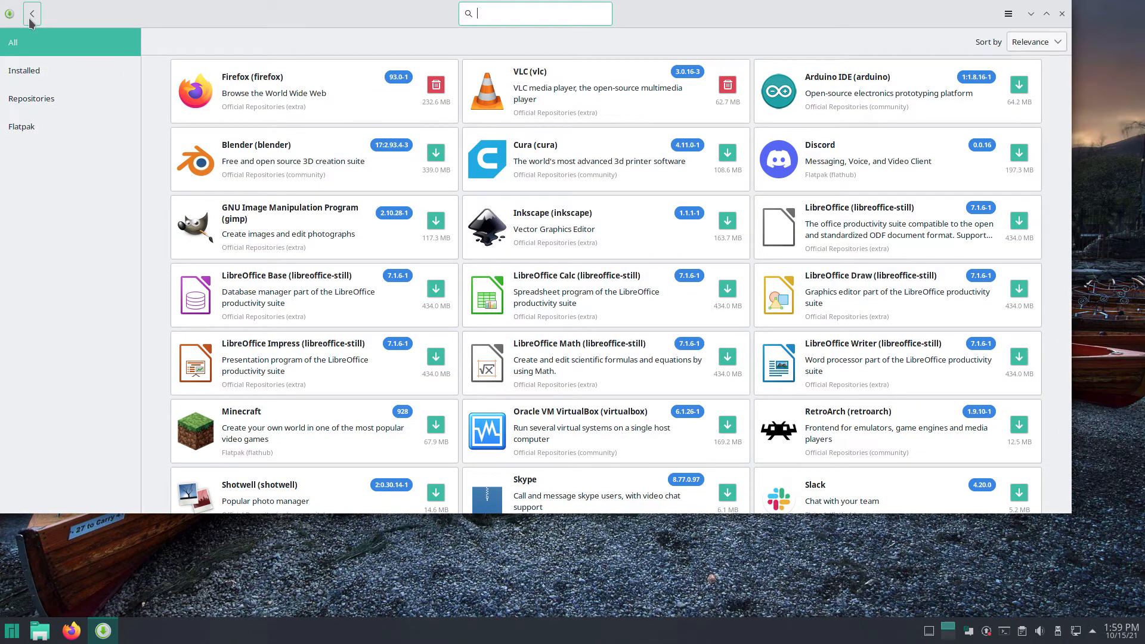
text(inkscape)
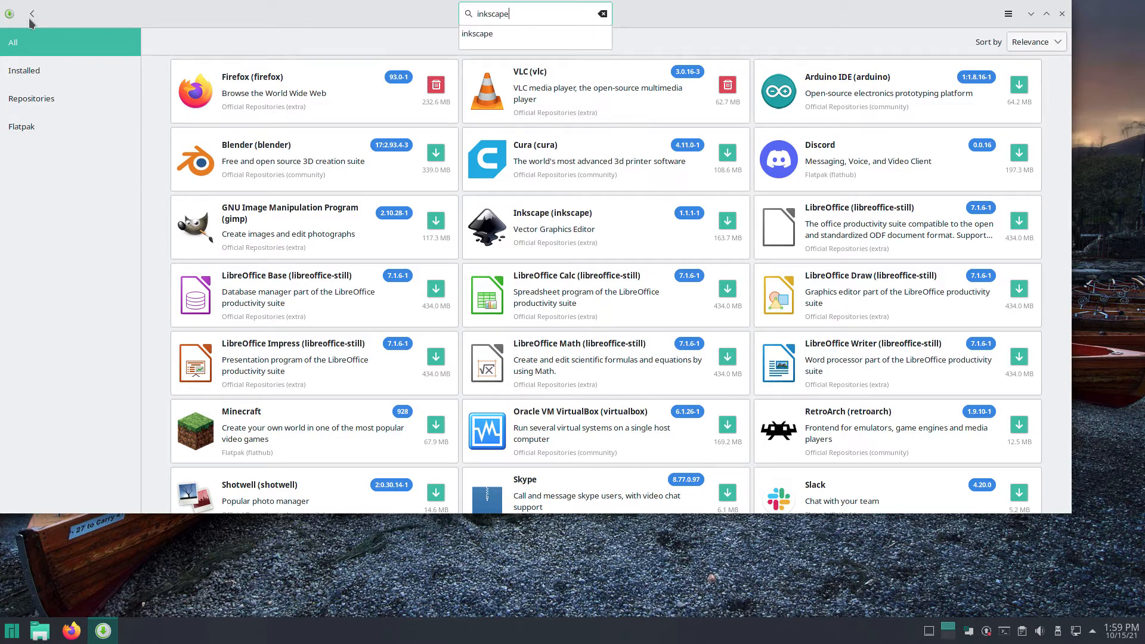
click(477, 33)
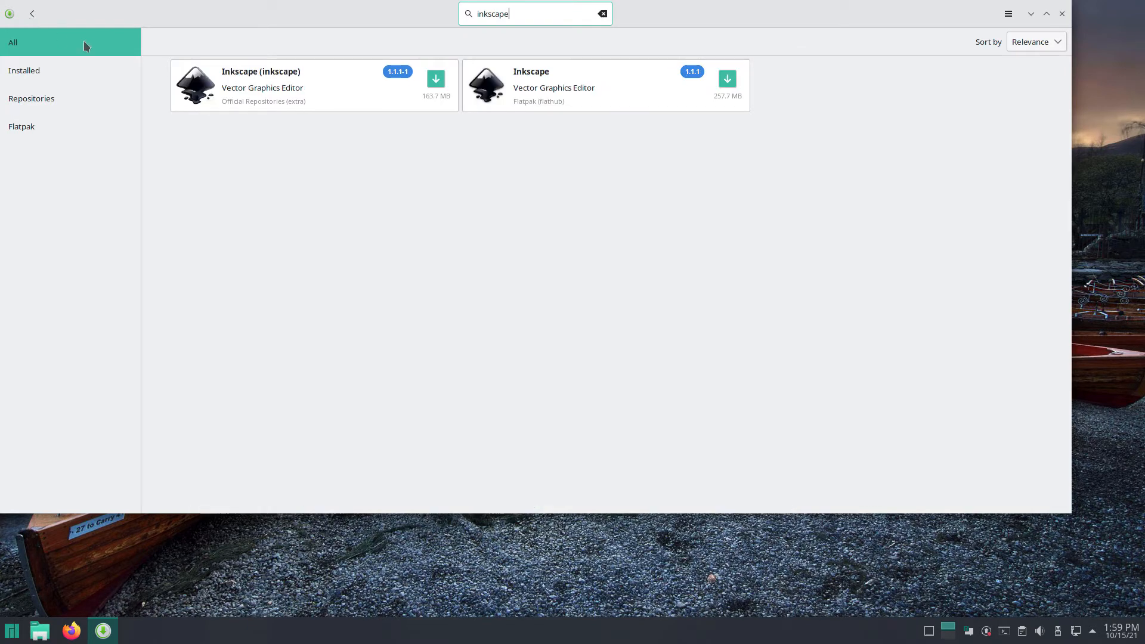
click(604, 85)
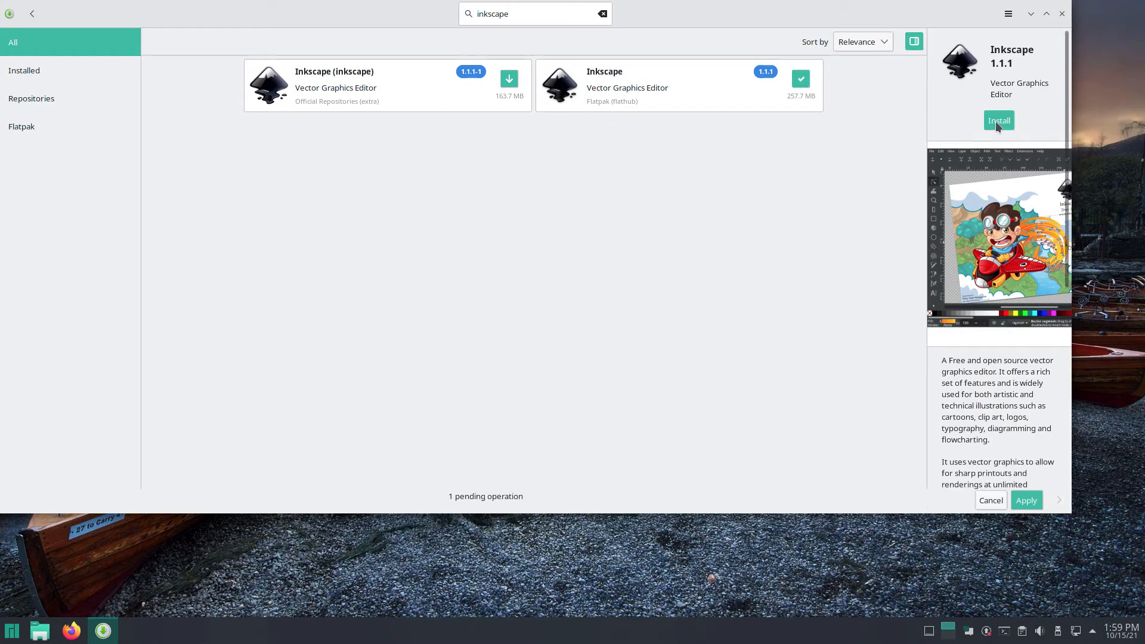
mouse_move(1025, 500)
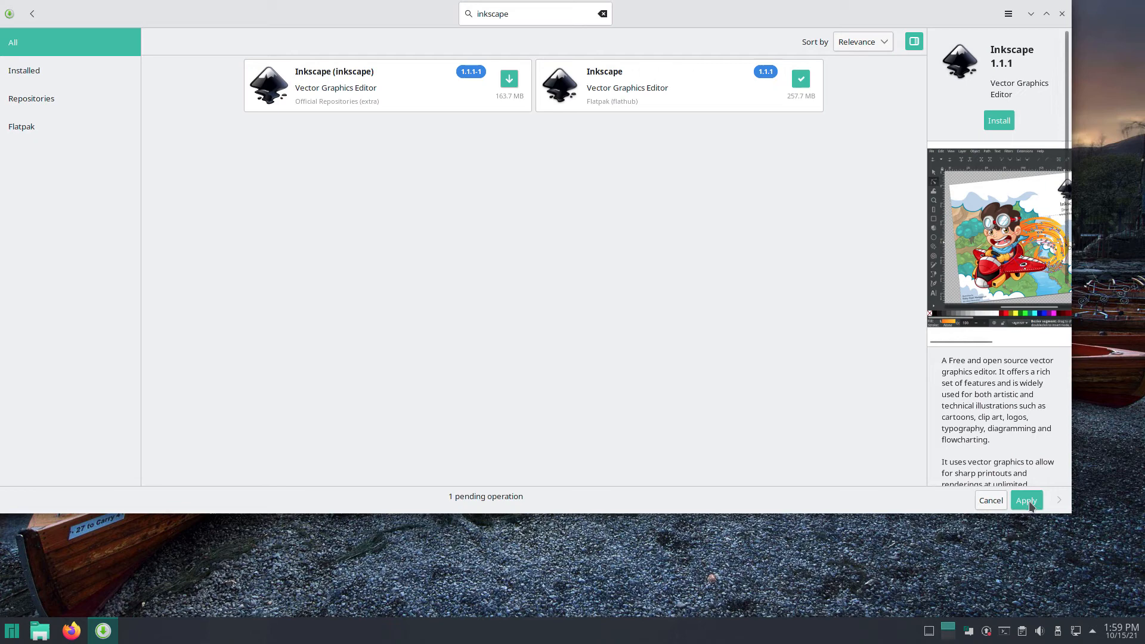
click(1025, 500)
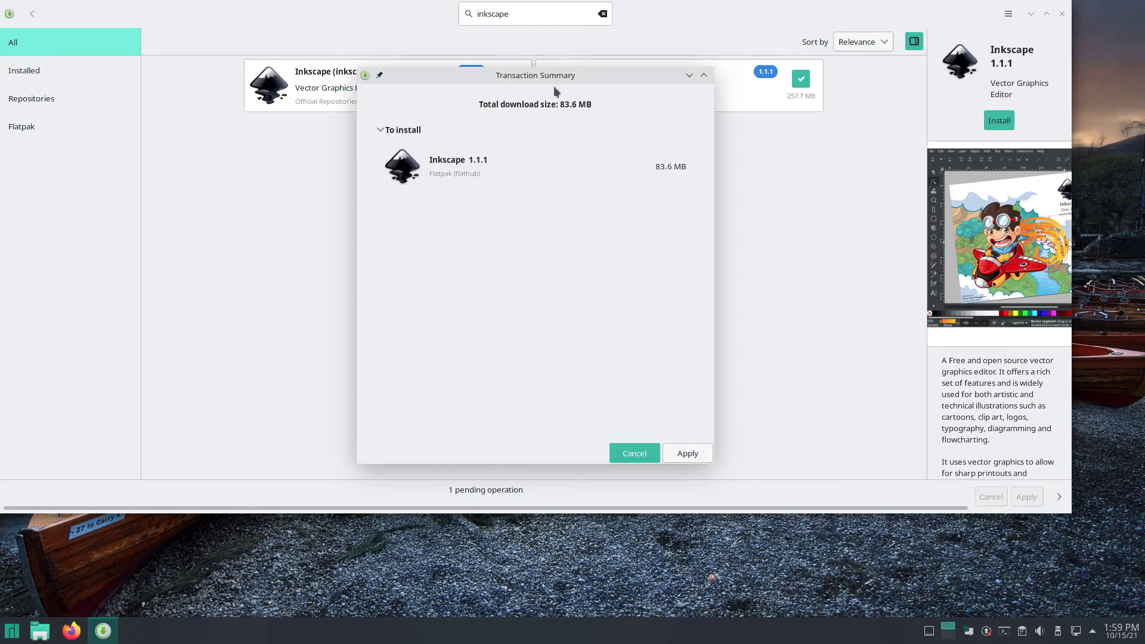
- Confirm the Inkscape 1.1.1 transaction and authorise it with the password
click(686, 452)
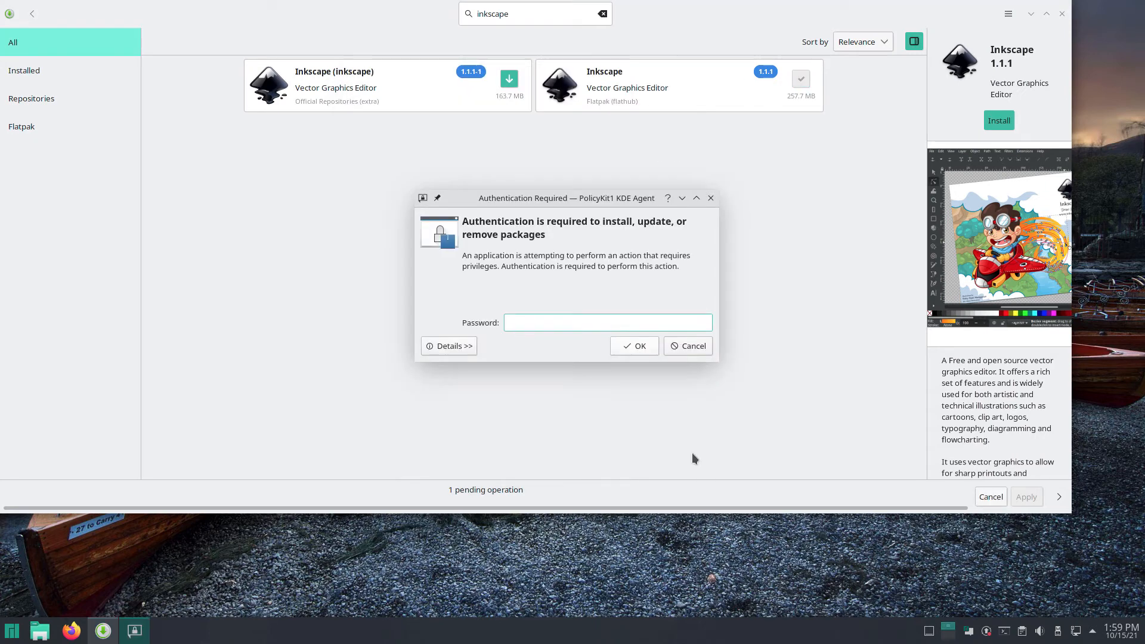
mouse_move(690, 443)
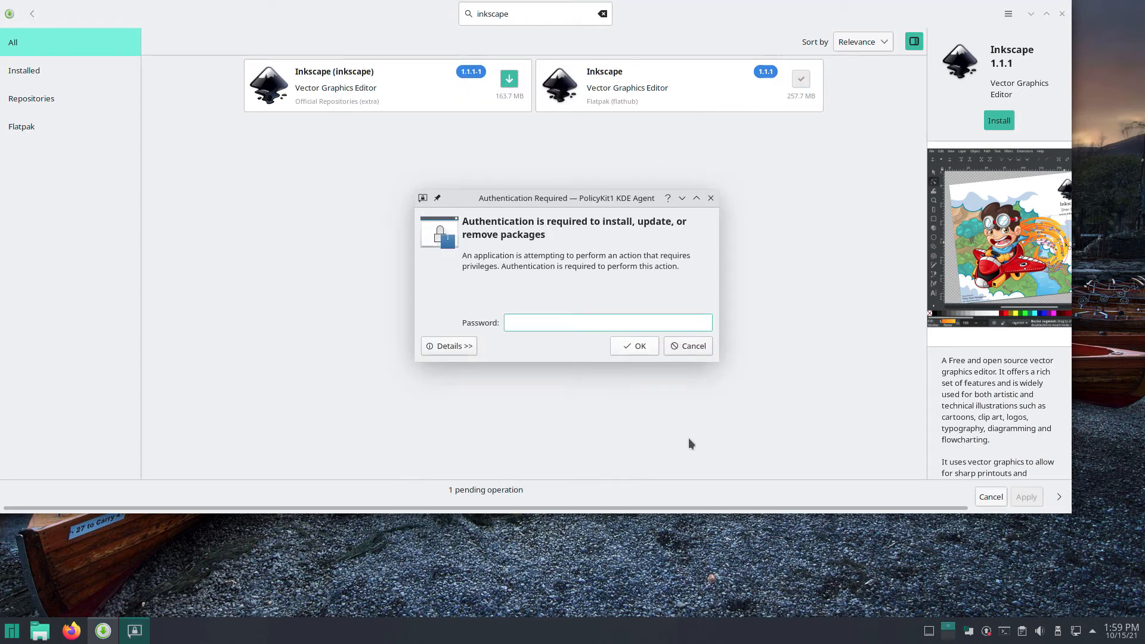
text(••)
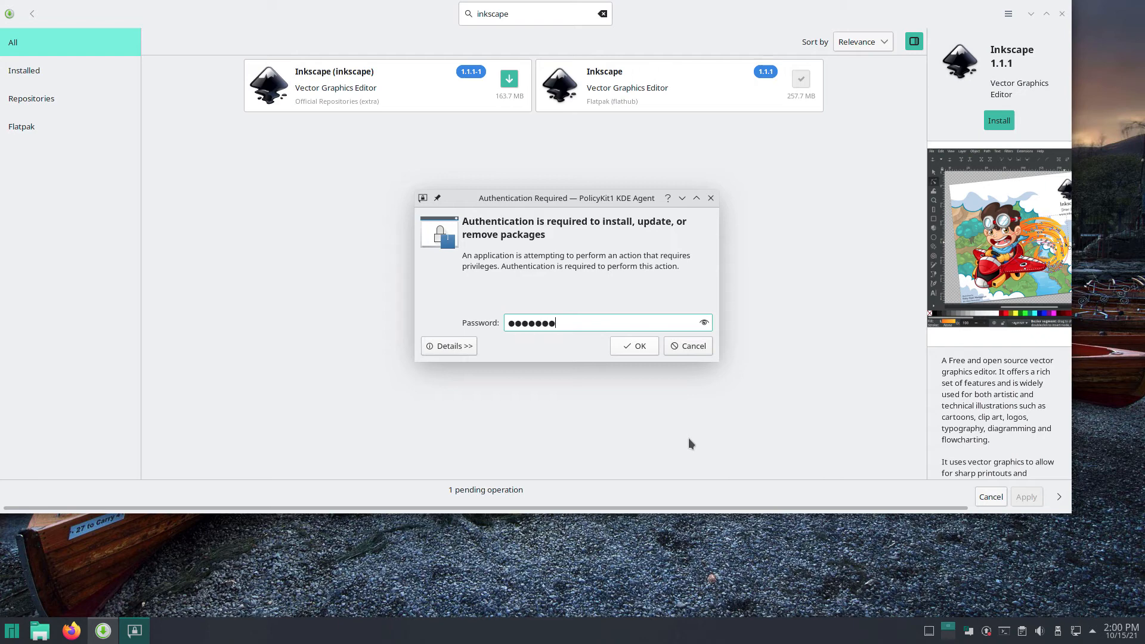
text(password)
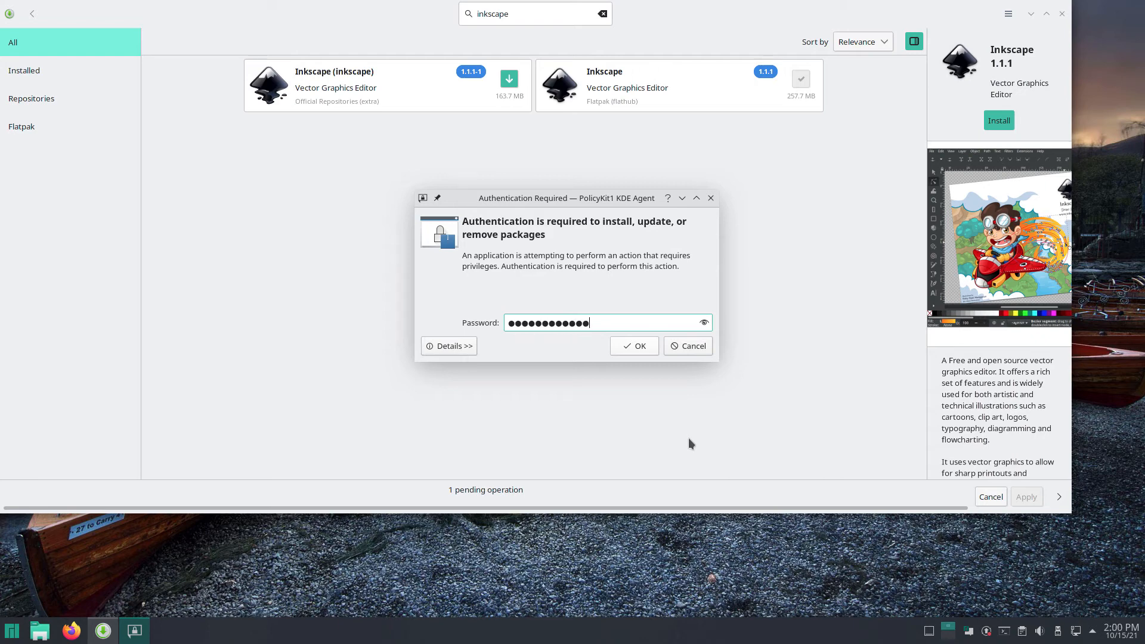
click(633, 345)
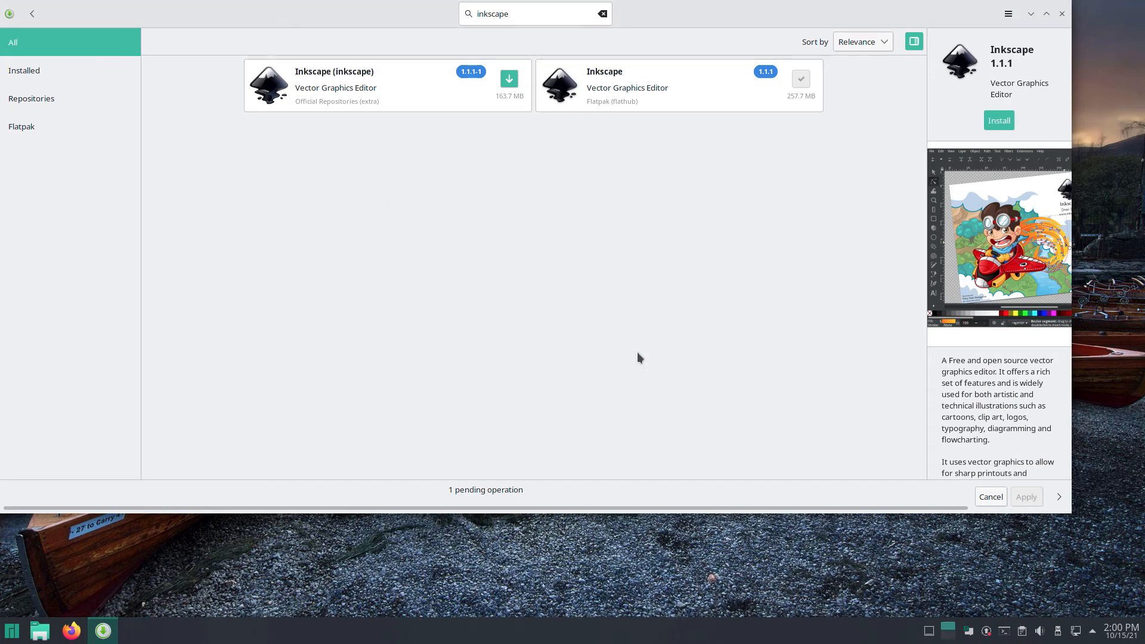
click(1025, 496)
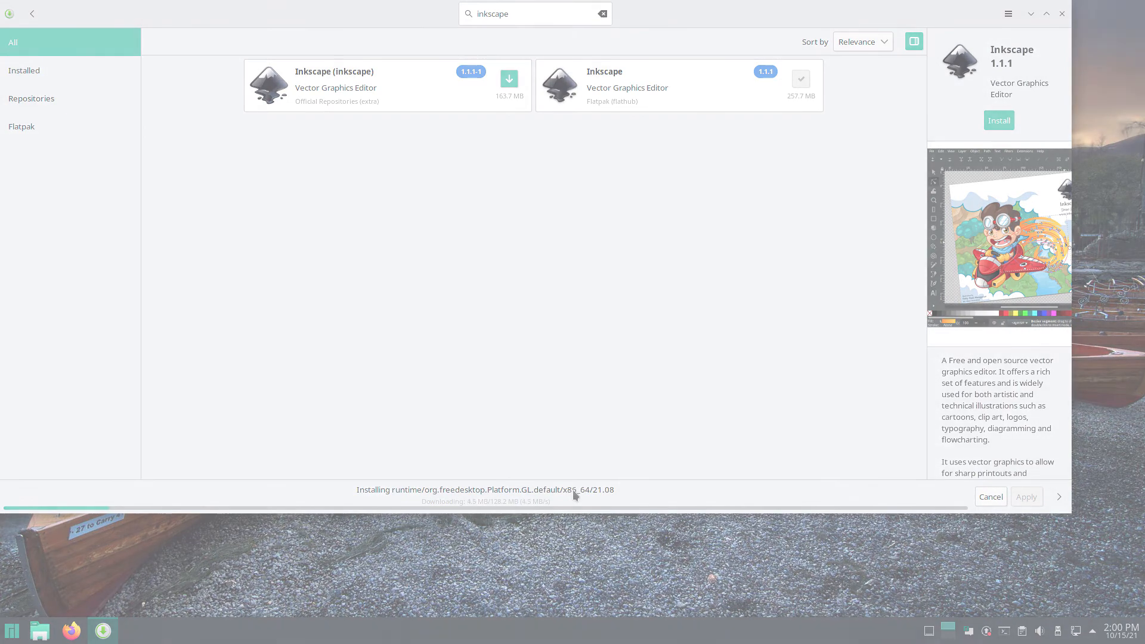